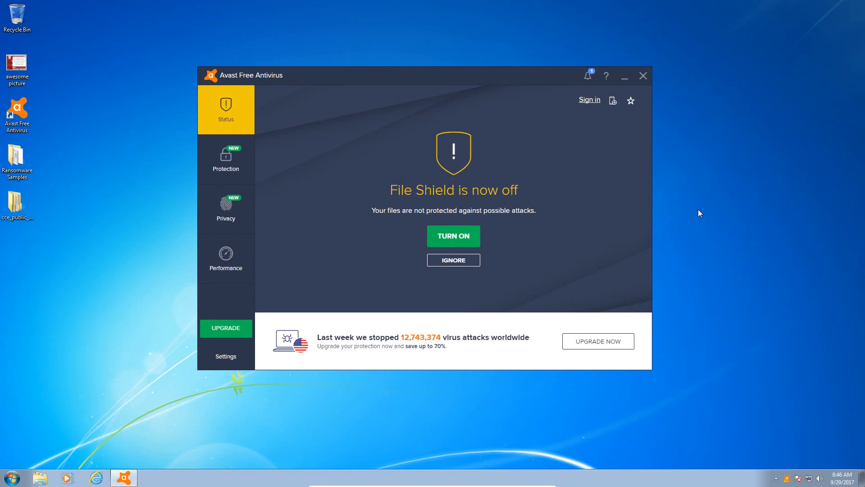
pyautogui.moveTo(525, 91)
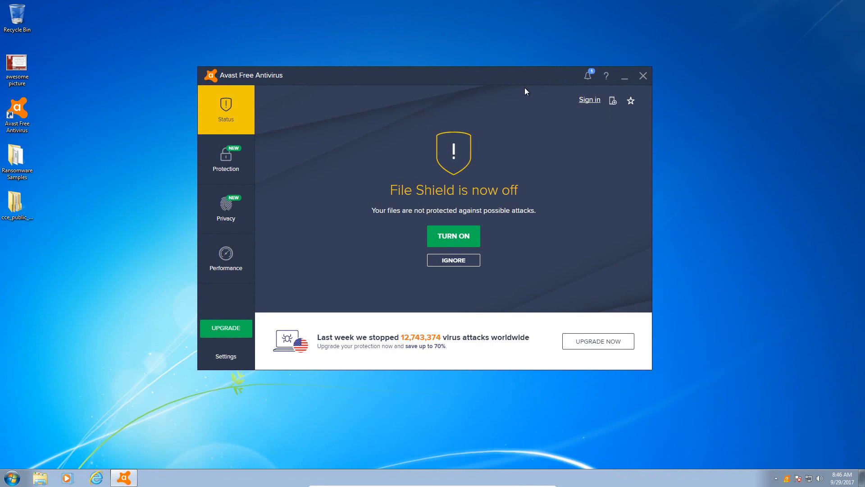
pyautogui.moveTo(462, 95)
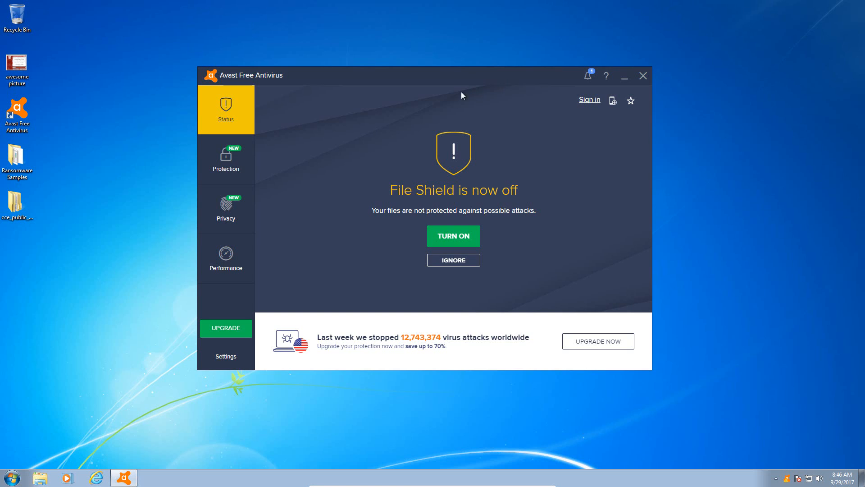
pyautogui.moveTo(496, 82)
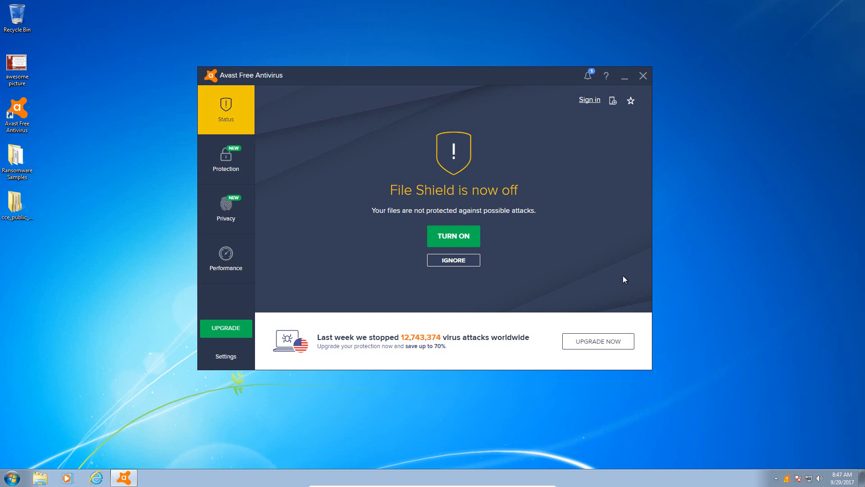
pyautogui.moveTo(170, 240)
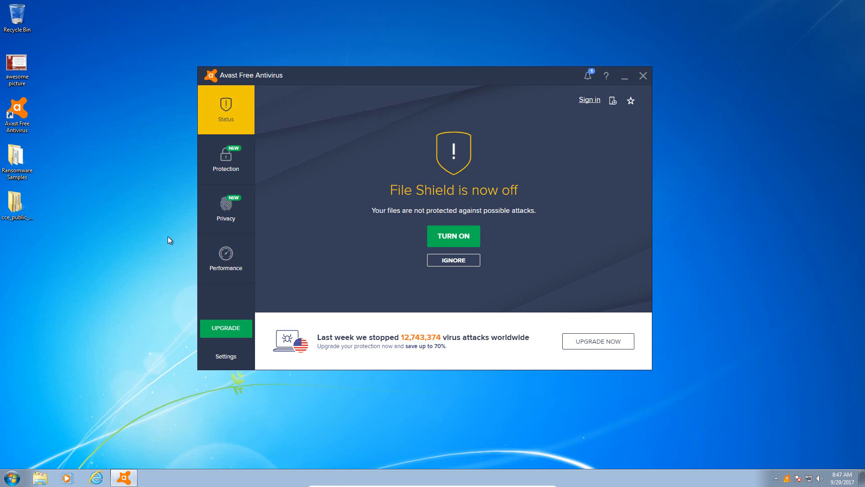
pyautogui.moveTo(506, 155)
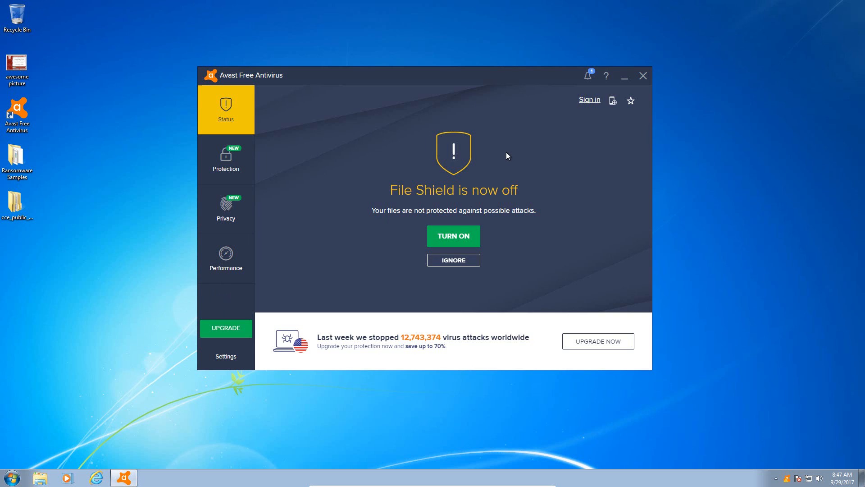
pyautogui.moveTo(446, 191)
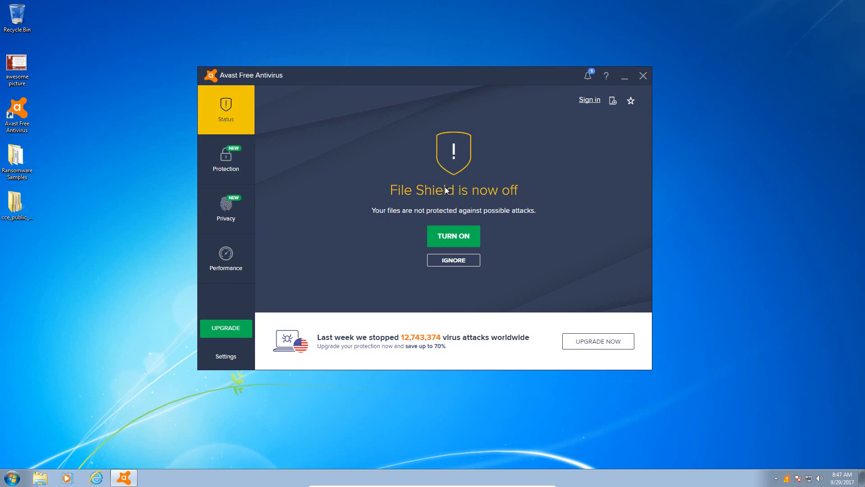
pyautogui.moveTo(261, 211)
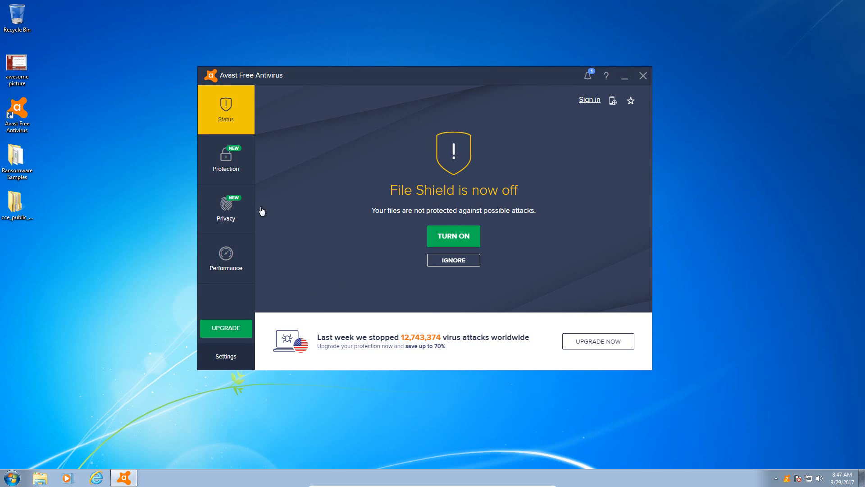
# Review the status of Avast's protection components in Settings, then return to the status screen.
pyautogui.click(225, 356)
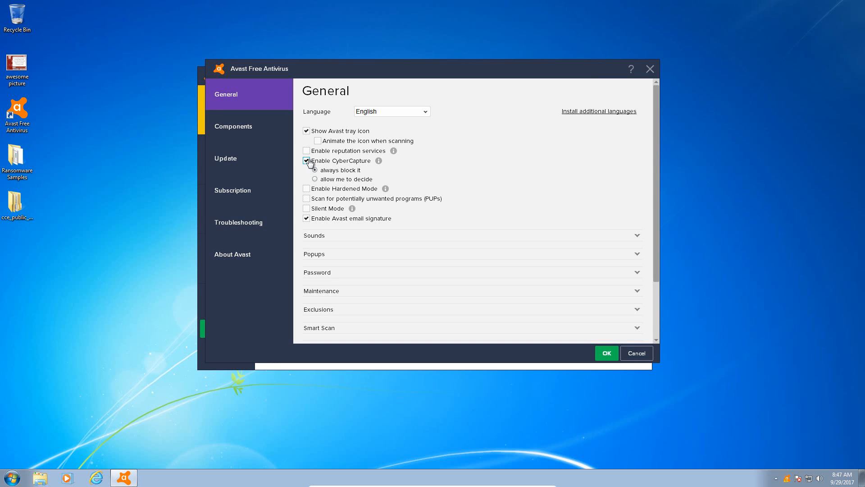
pyautogui.click(306, 160)
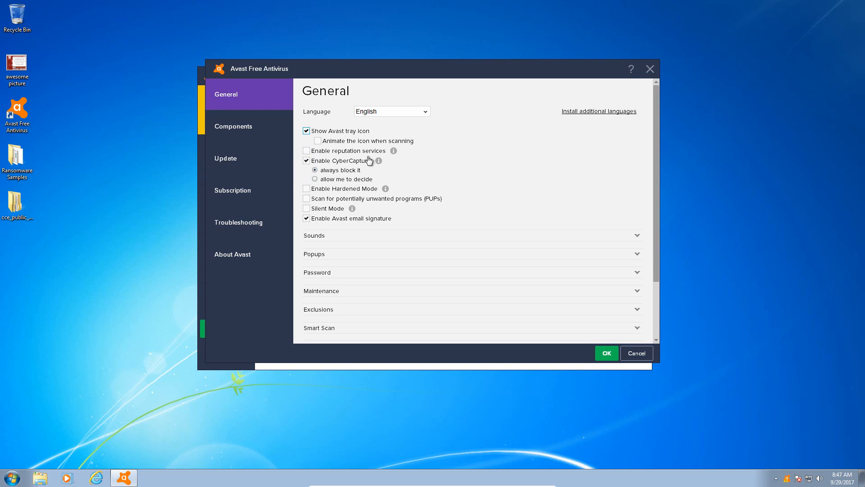
pyautogui.moveTo(251, 92)
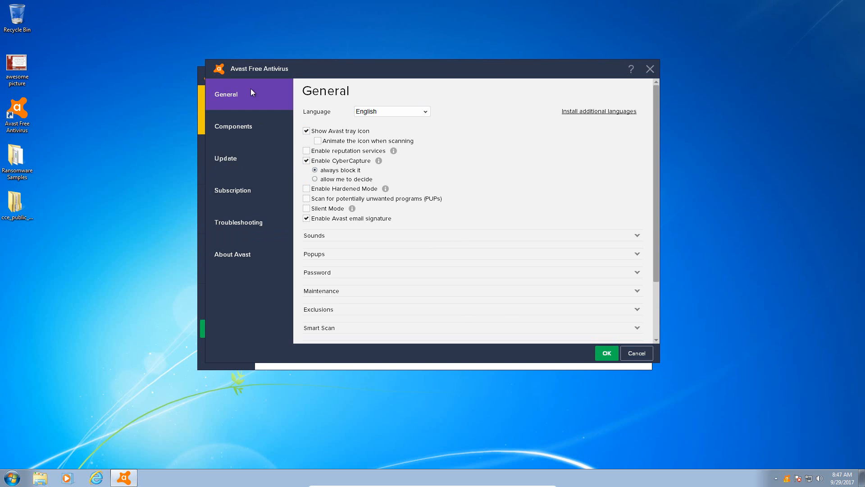
pyautogui.click(233, 126)
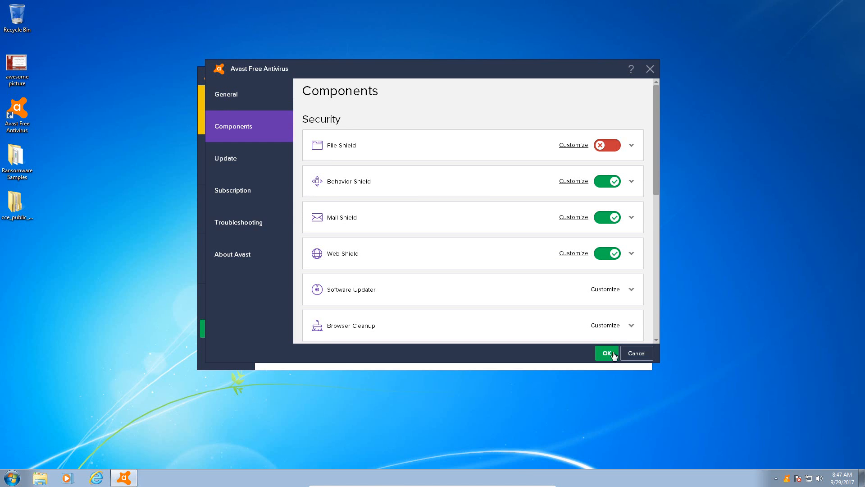
pyautogui.click(606, 354)
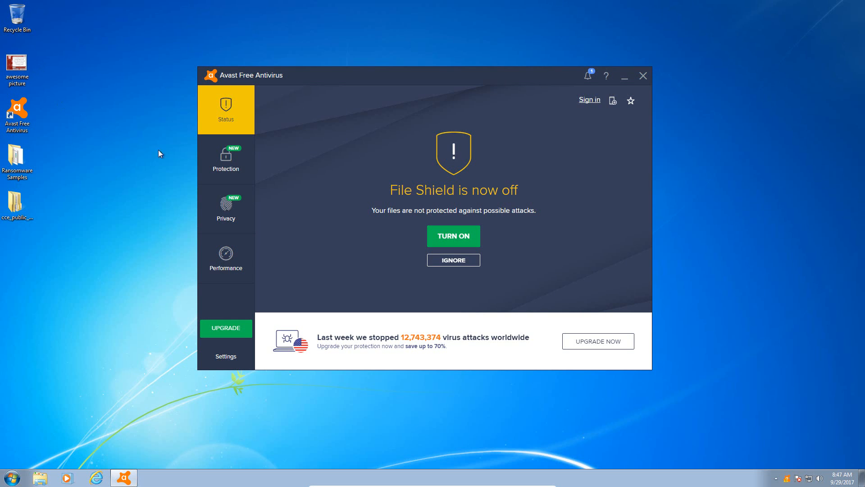
pyautogui.moveTo(178, 163)
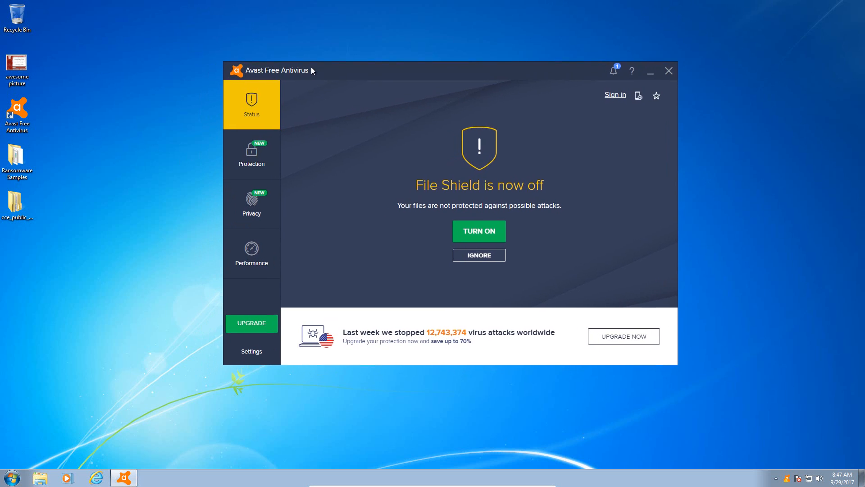
# Glance at the Documents library, then open the Ransomware Samples desktop folder.
pyautogui.click(17, 65)
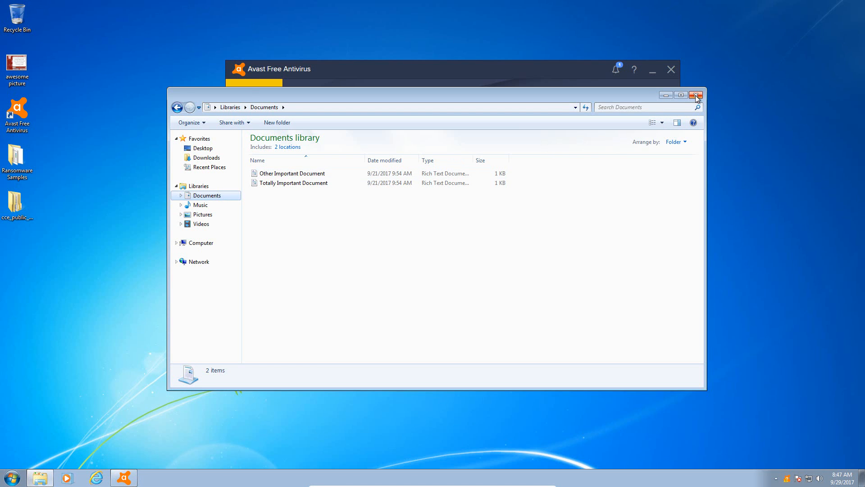
pyautogui.click(695, 95)
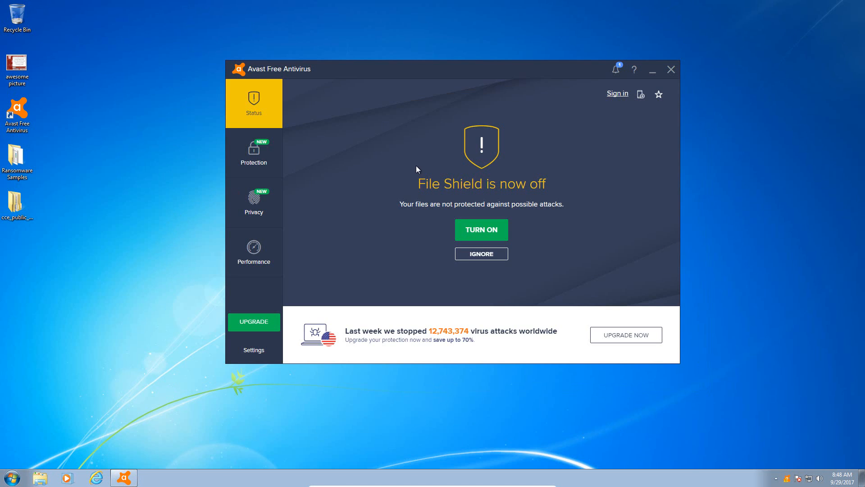
pyautogui.click(17, 162)
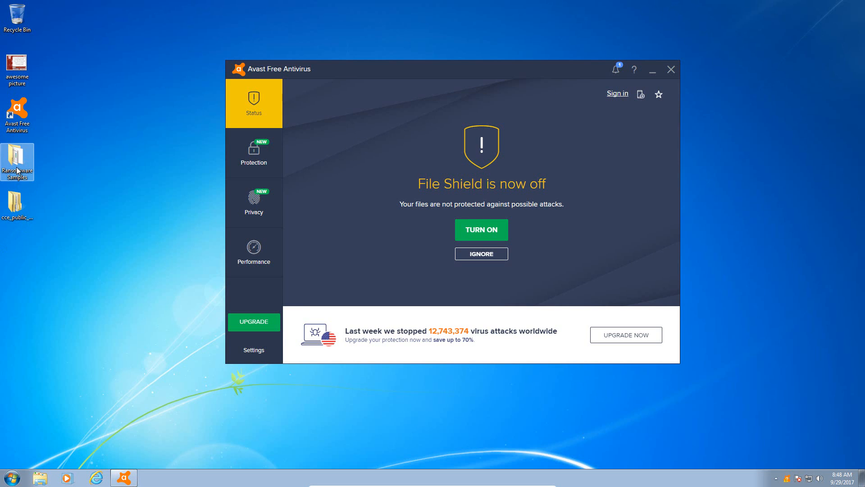
pyautogui.doubleClick(17, 162)
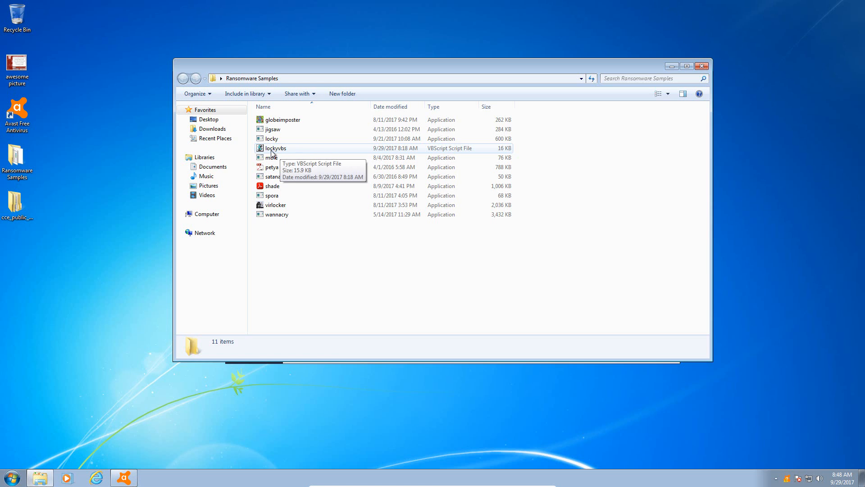
pyautogui.moveTo(270, 157)
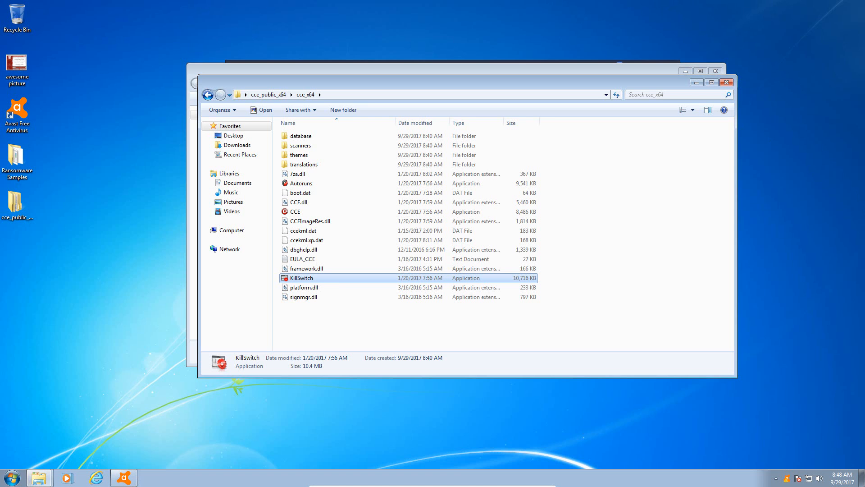
# Launch KillSwitch.exe and accept its licence agreement.
pyautogui.doubleClick(300, 278)
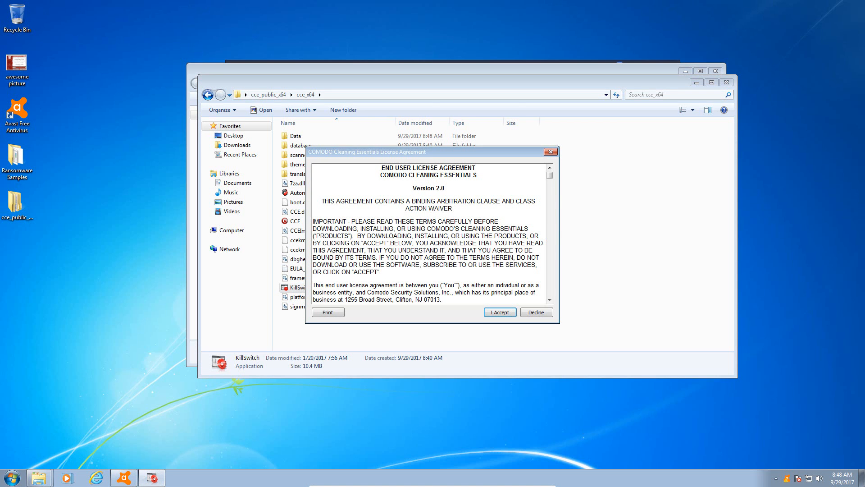
pyautogui.click(499, 312)
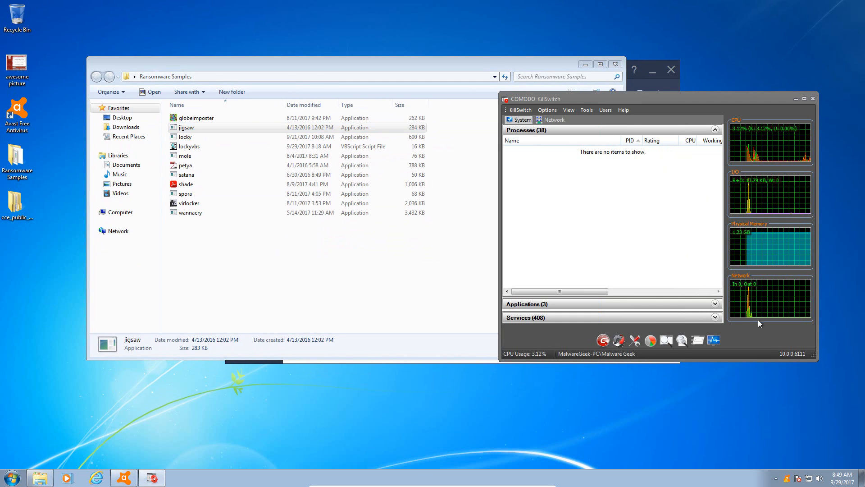
# Run the jigsaw sample, minimize Explorer, and view Avast's Threat secured details.
pyautogui.click(185, 156)
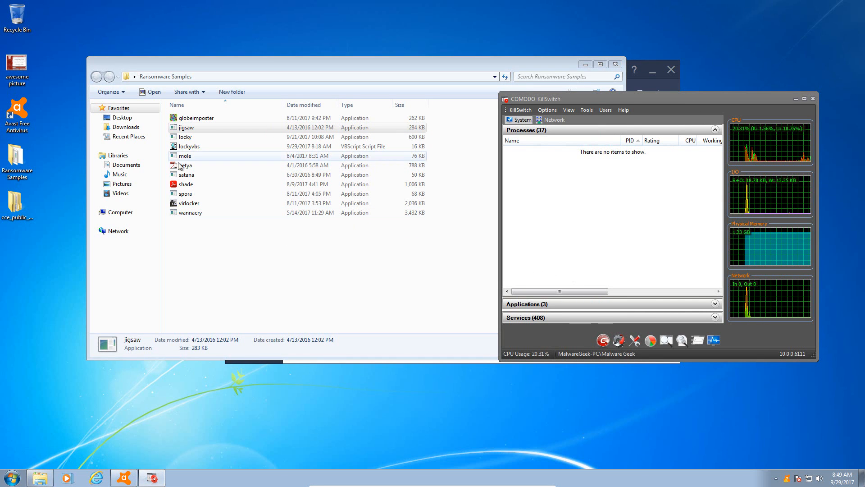
pyautogui.click(187, 128)
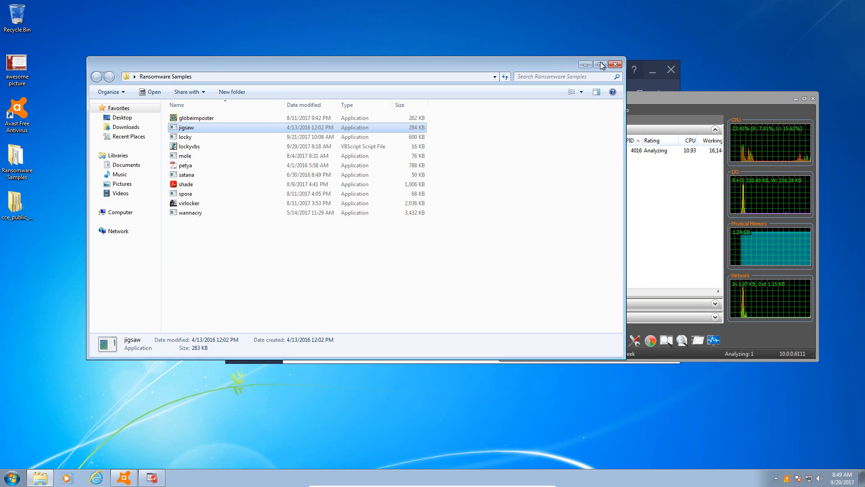
pyautogui.click(584, 65)
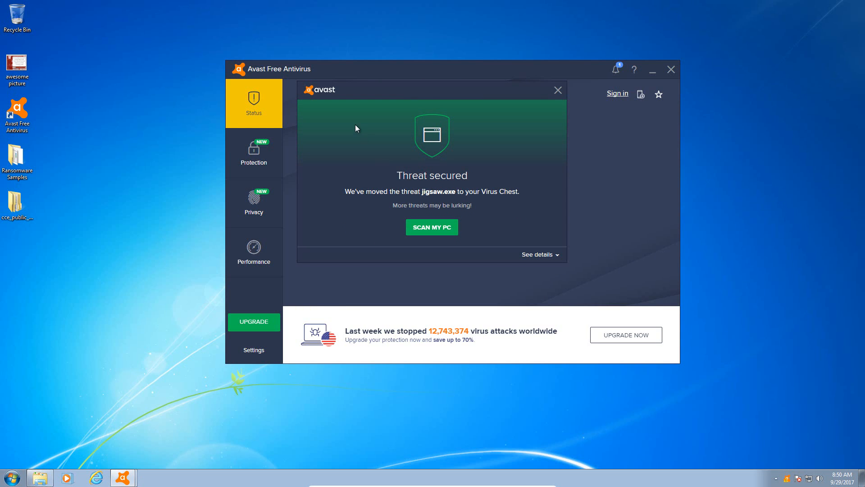
pyautogui.moveTo(447, 199)
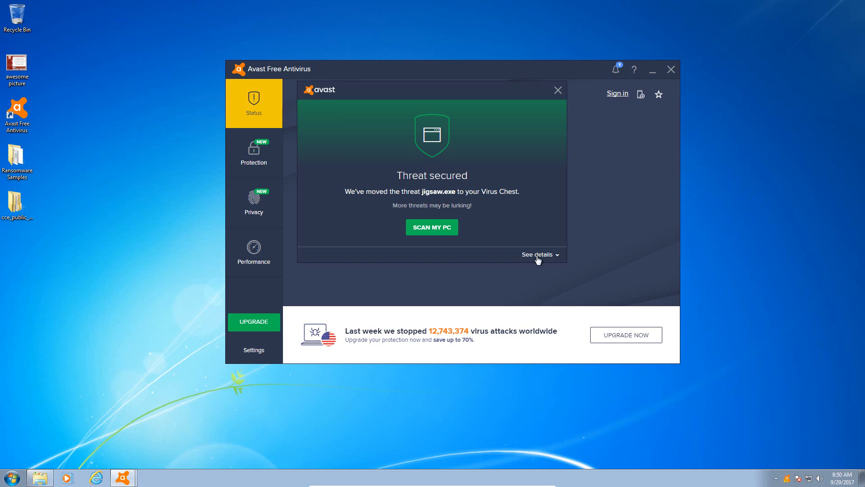
pyautogui.click(536, 254)
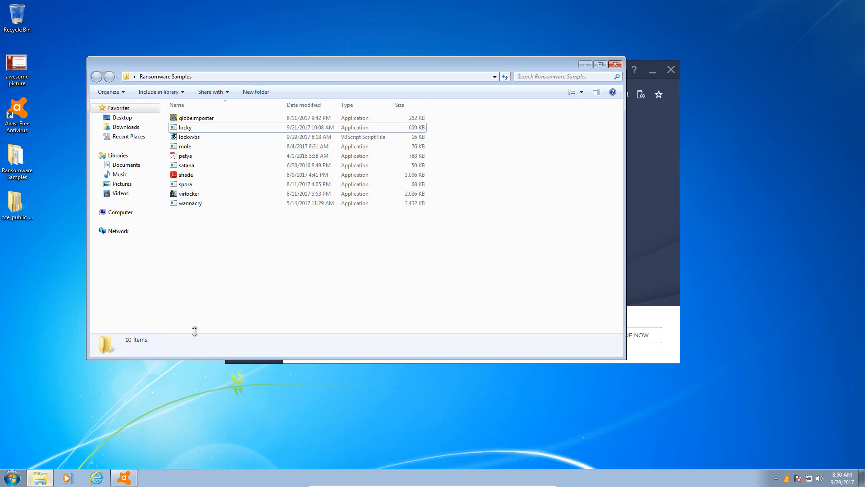
# Move the samples folder to the right and run the locky sample.
pyautogui.moveTo(353, 76); pyautogui.dragTo(511, 64)
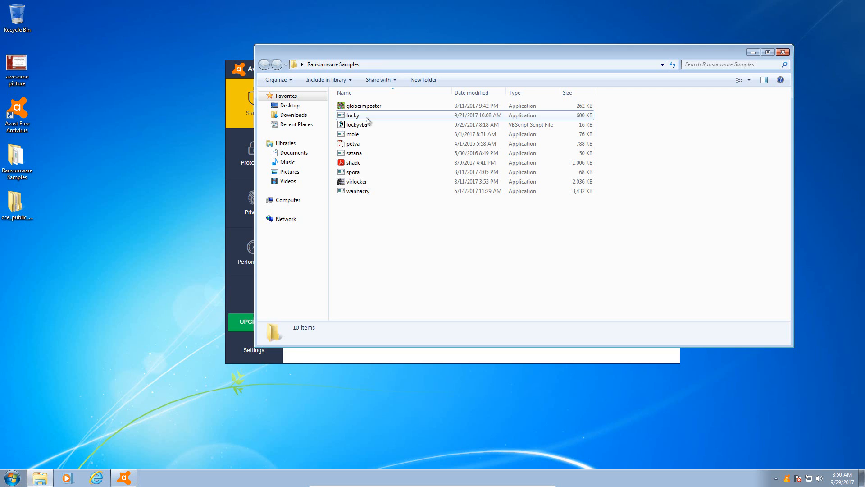
pyautogui.click(352, 115)
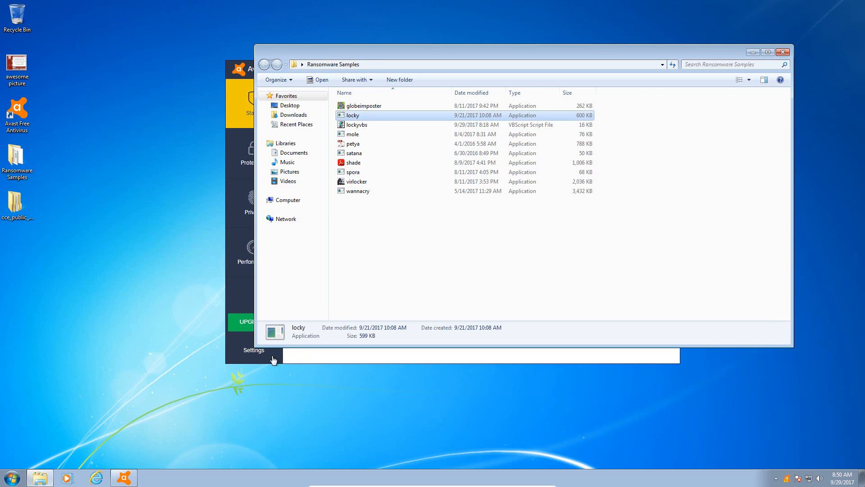
pyautogui.moveTo(219, 146)
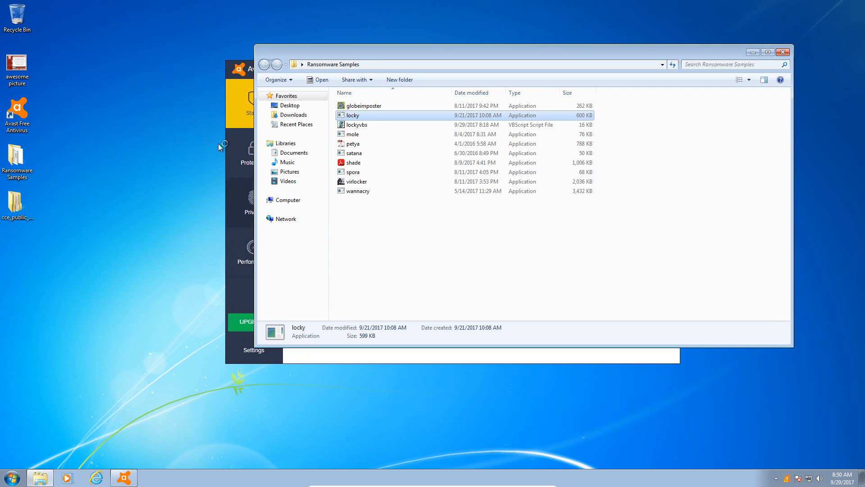
pyautogui.click(123, 478)
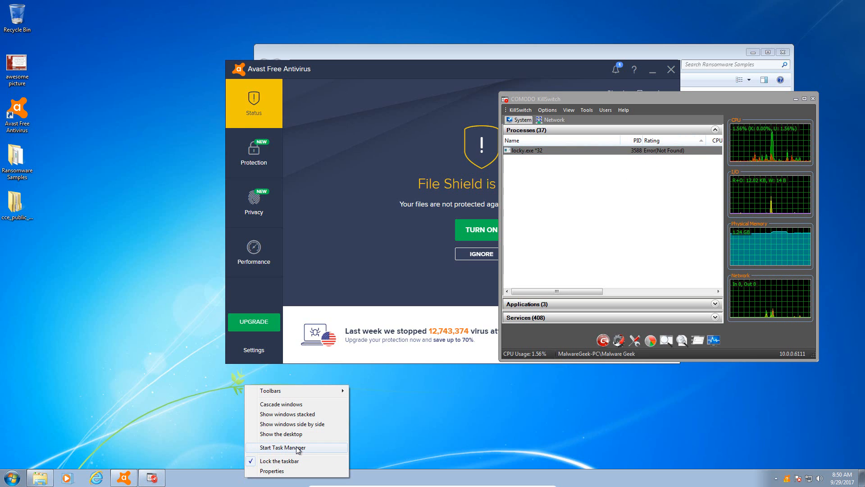
# Open Task Manager's process list and kill locky.exe's process tree in KillSwitch.
pyautogui.click(282, 446)
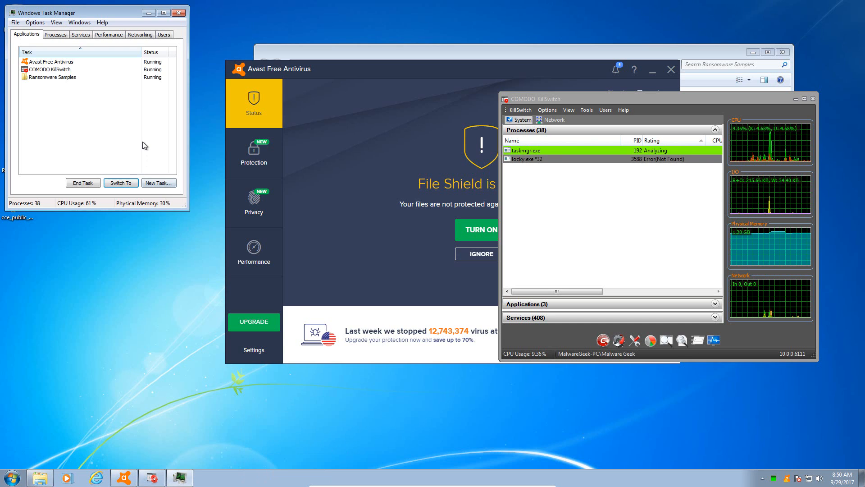
pyautogui.click(55, 35)
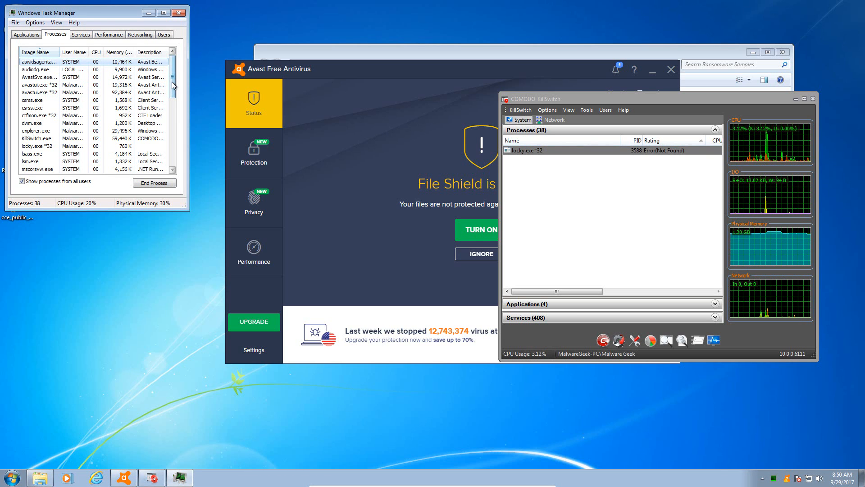
pyautogui.scroll(-3)
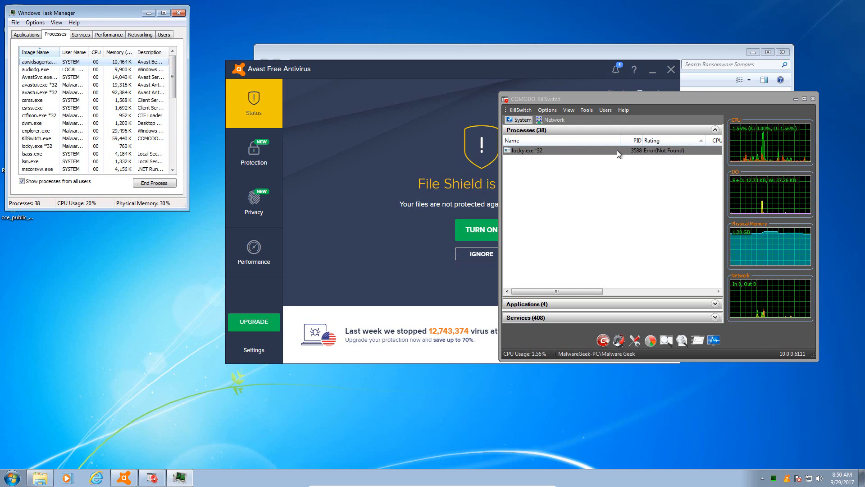
pyautogui.rightClick(541, 150)
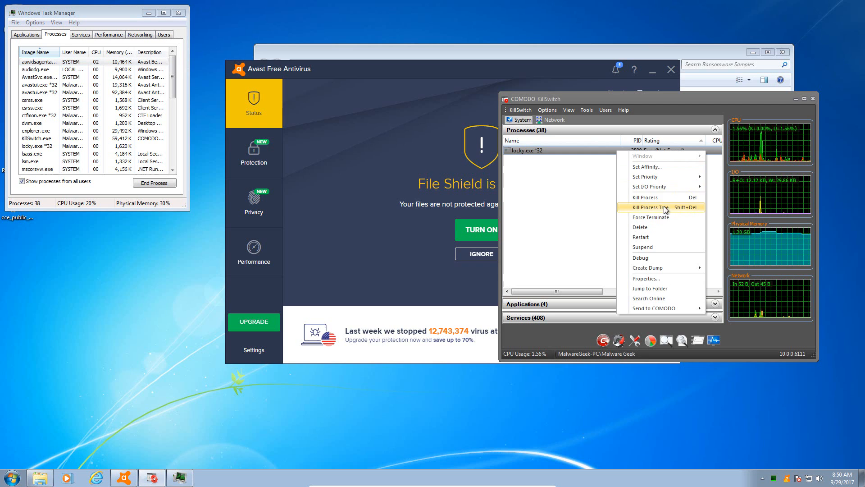
pyautogui.click(646, 207)
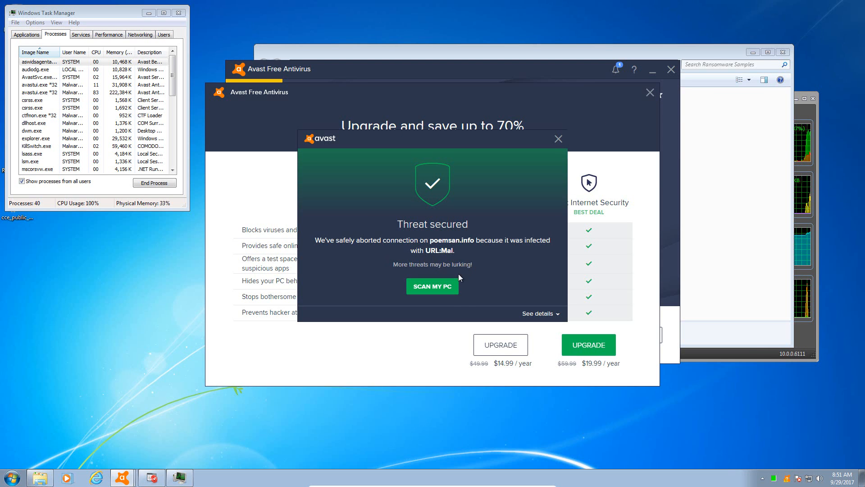
# Show details of the blocked poemsan.info connection caught by Web Shield.
pyautogui.click(539, 314)
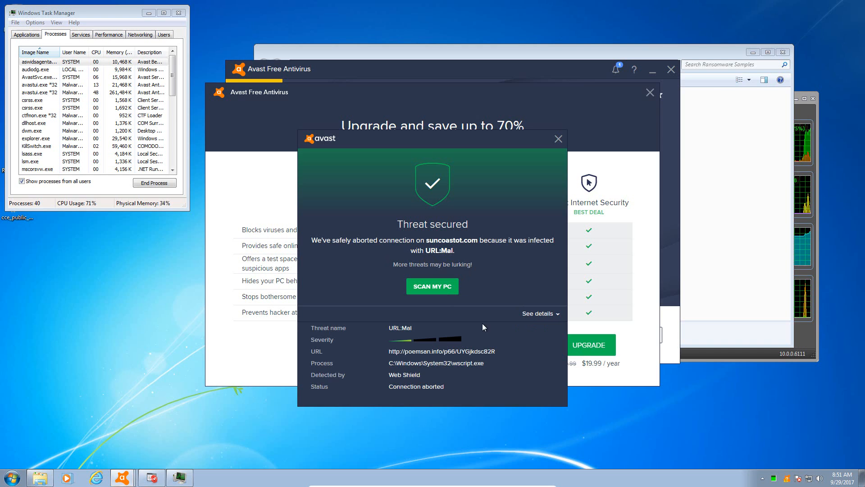
pyautogui.moveTo(578, 324)
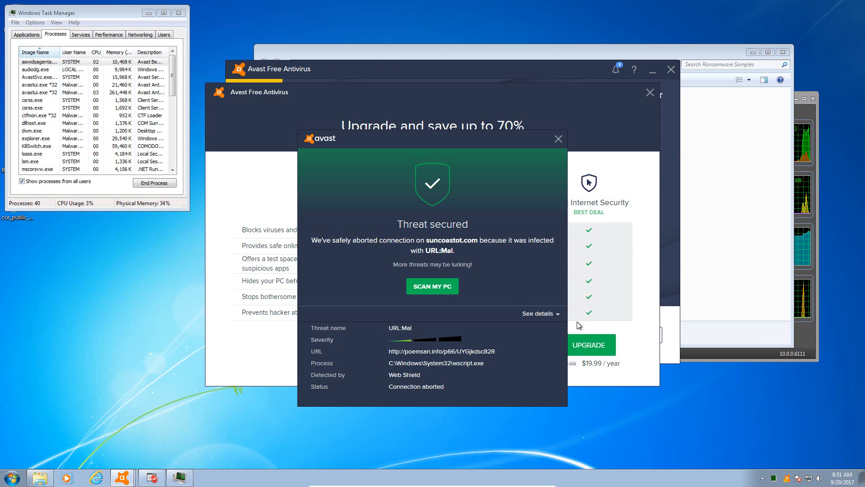
pyautogui.moveTo(544, 177)
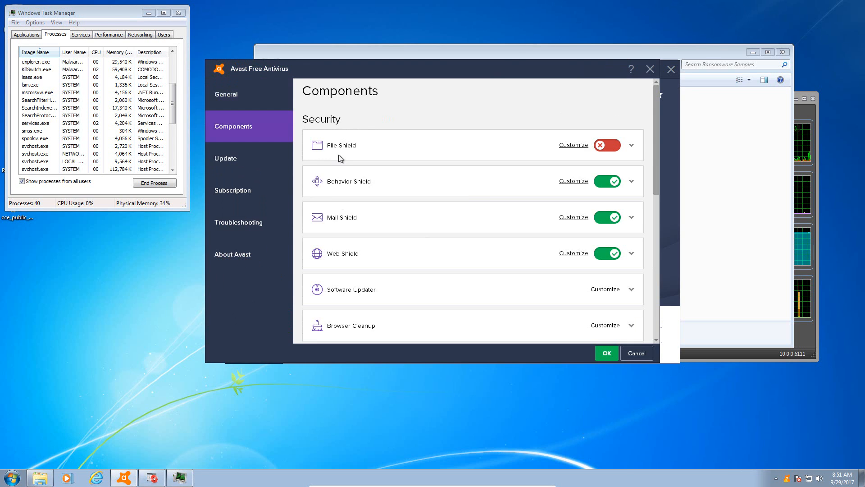
# Switch Web Shield off and confirm Yes in the Component stop dialog.
pyautogui.click(607, 253)
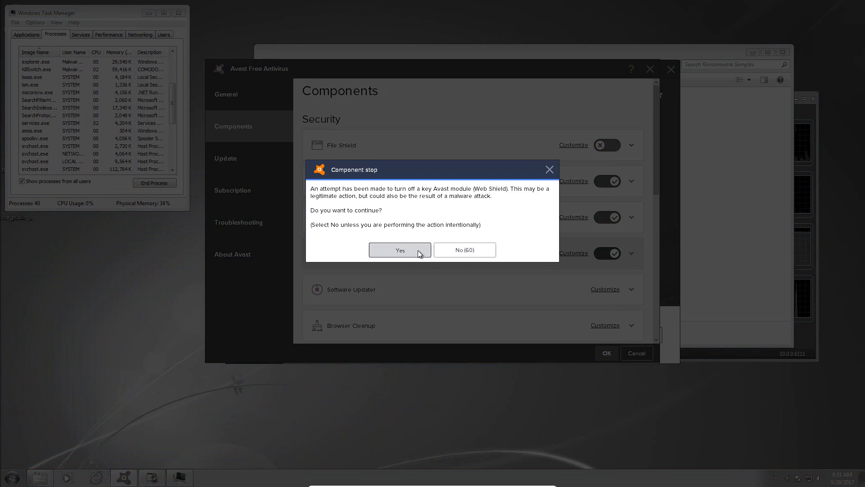
pyautogui.click(400, 249)
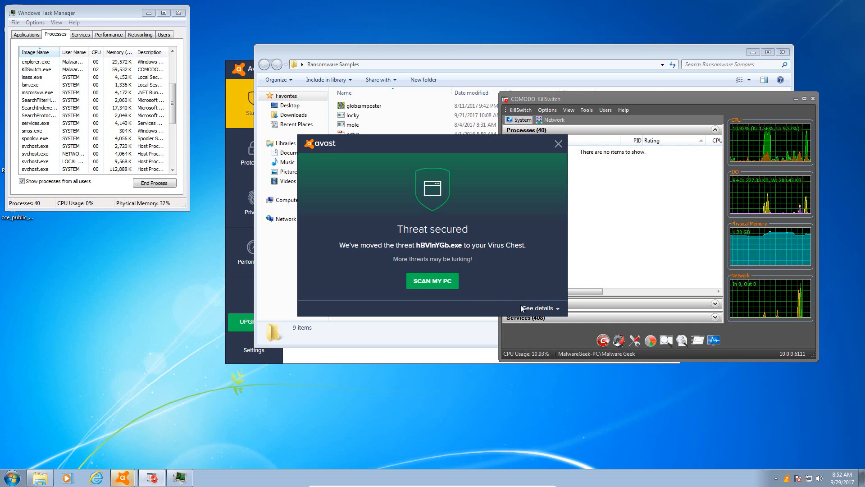
# View the hBVInYGb.exe detection details, close them, then open the mole.exe details.
pyautogui.click(538, 308)
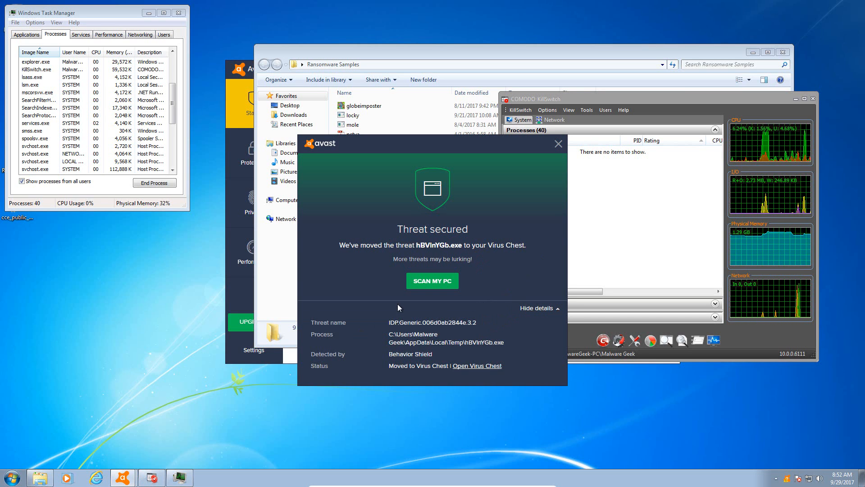
pyautogui.moveTo(484, 349)
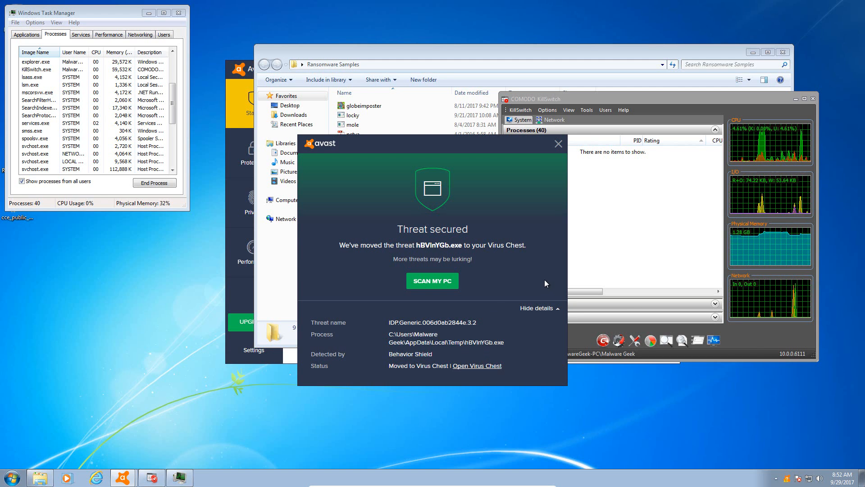
pyautogui.click(558, 143)
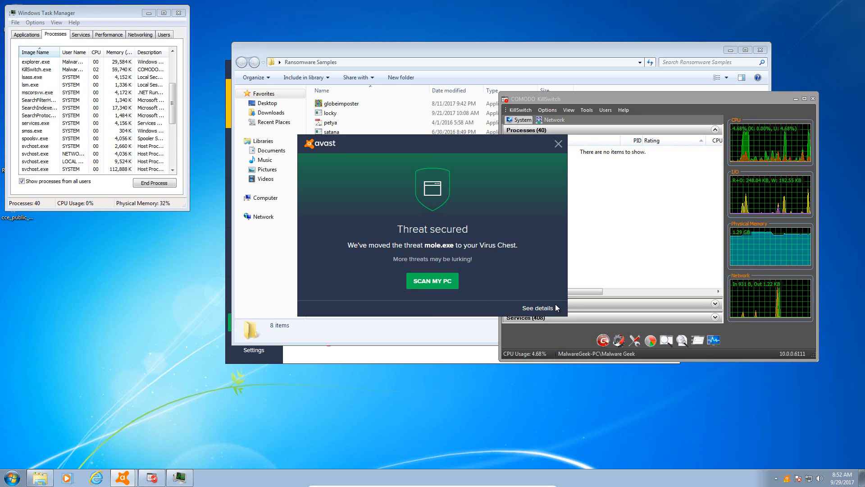
pyautogui.click(536, 307)
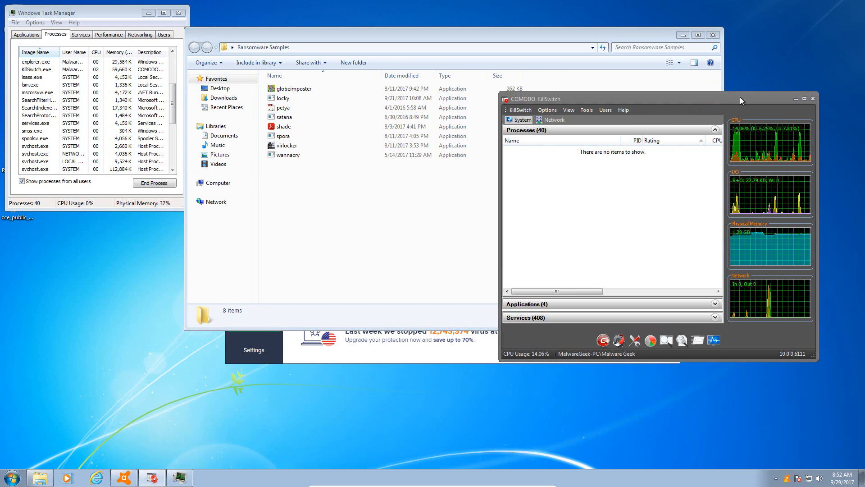
# Focus KillSwitch and open the action menu for the running petya.exe process.
pyautogui.click(283, 107)
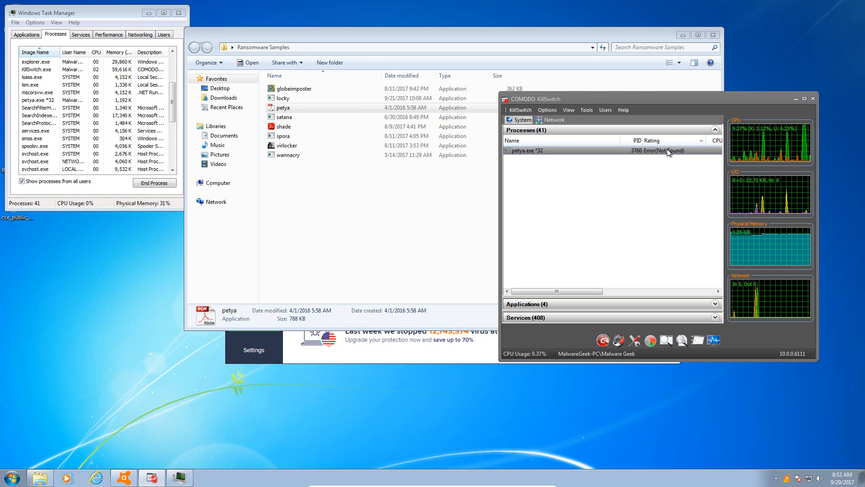
pyautogui.moveTo(663, 286)
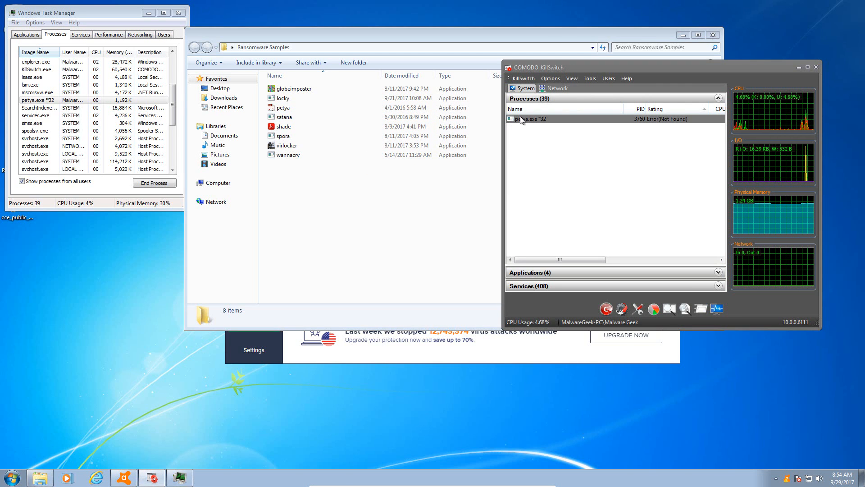
pyautogui.rightClick(530, 119)
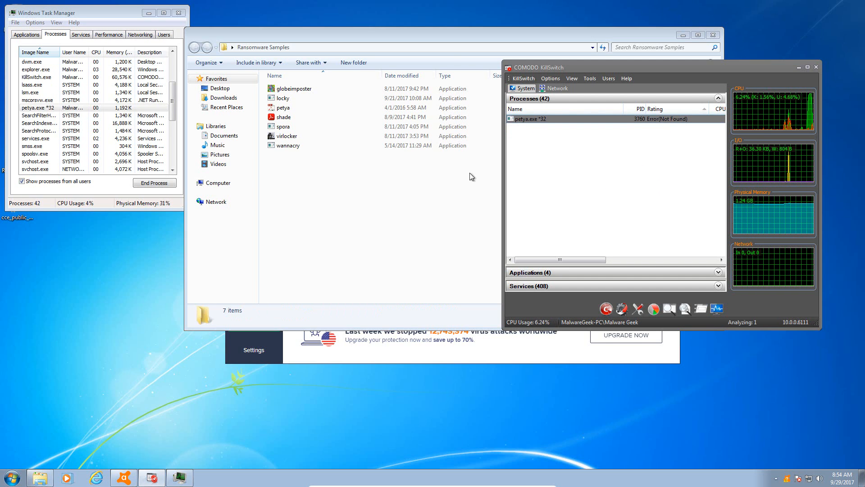
pyautogui.moveTo(437, 231)
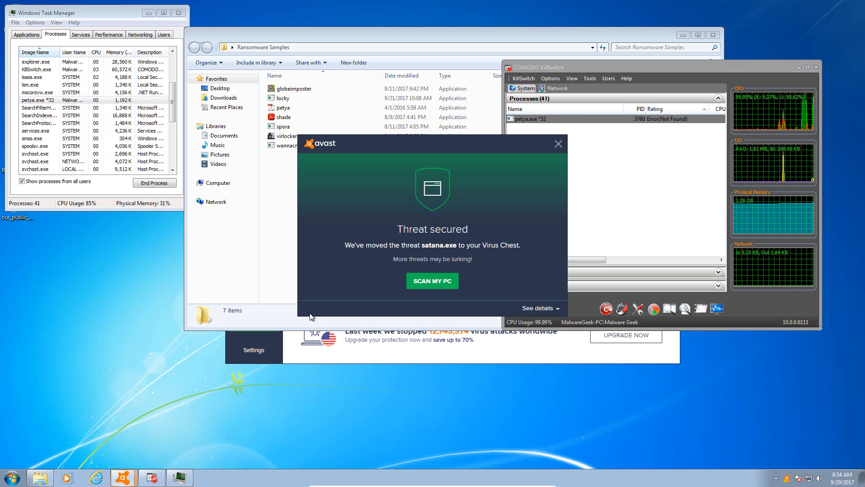
# View the satana.exe Behavior Shield detection details, then close them.
pyautogui.click(540, 308)
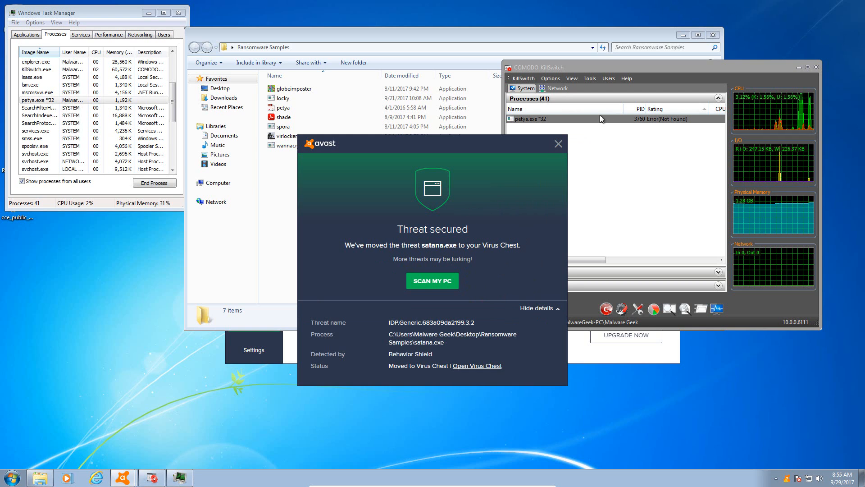
pyautogui.click(558, 143)
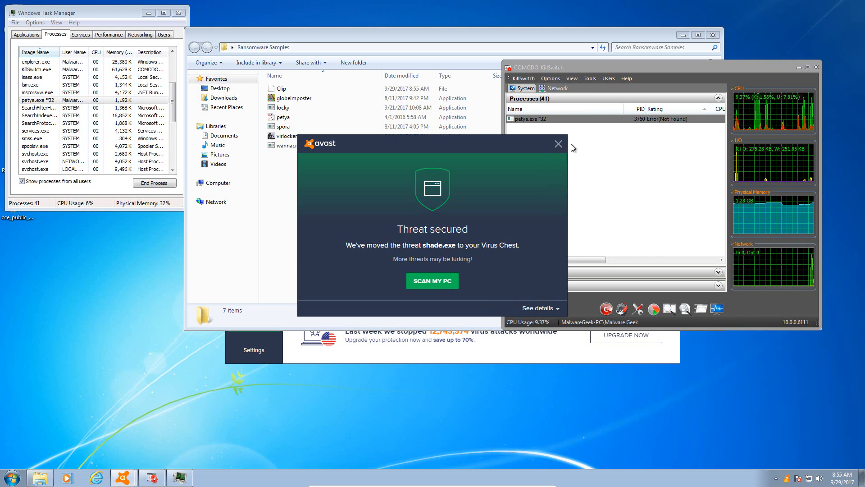
# Review and dismiss the Threat secured popups for shade.exe and spora.exe.
pyautogui.click(537, 308)
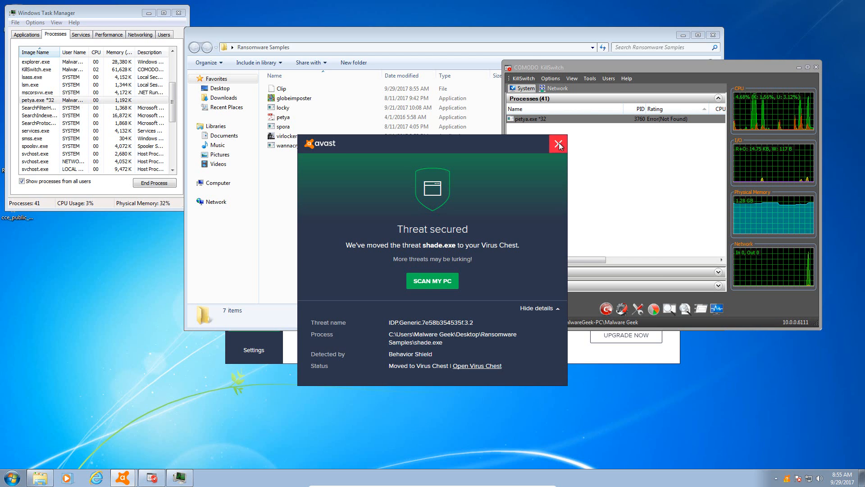
pyautogui.click(558, 145)
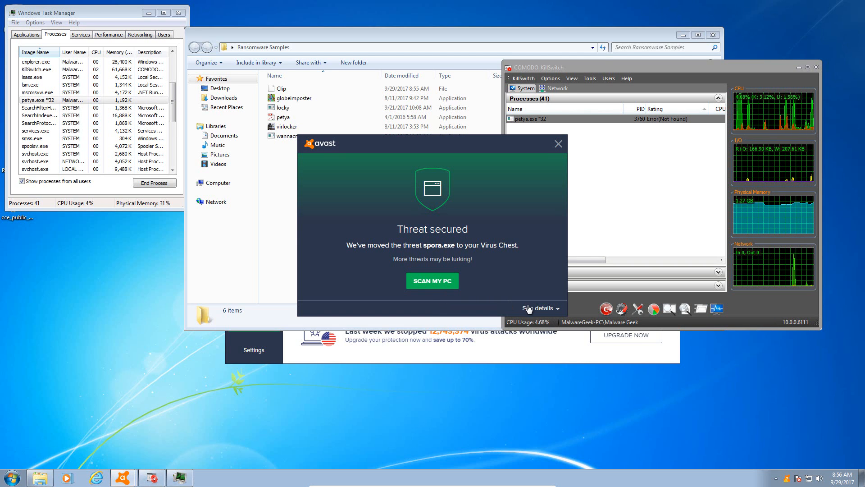
pyautogui.click(540, 307)
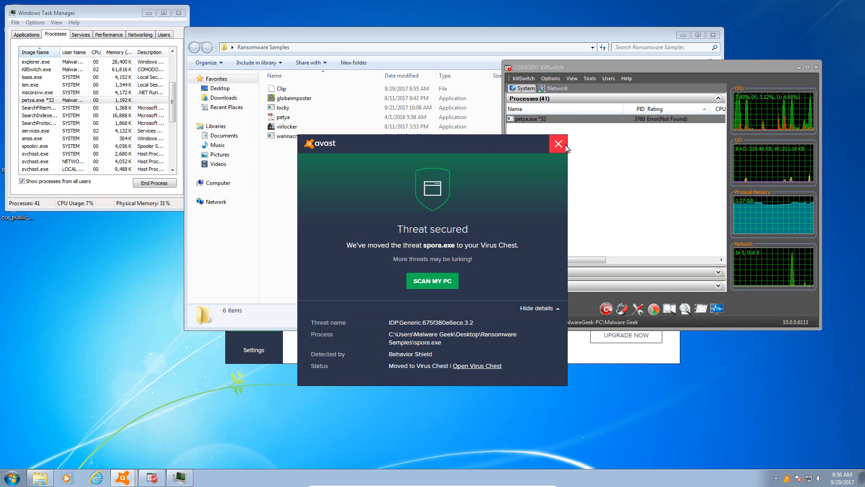
pyautogui.click(557, 143)
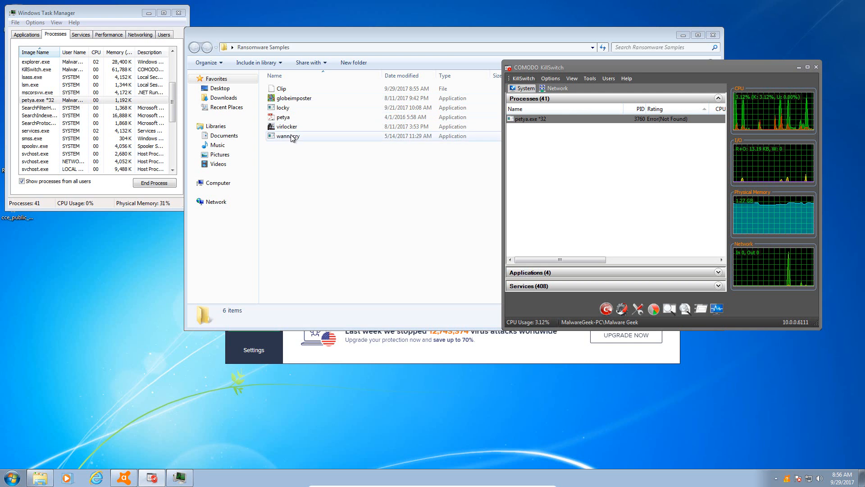
# Launch the wannacry sample, then review and dismiss Avast's wannacry.exe detection notice.
pyautogui.click(285, 126)
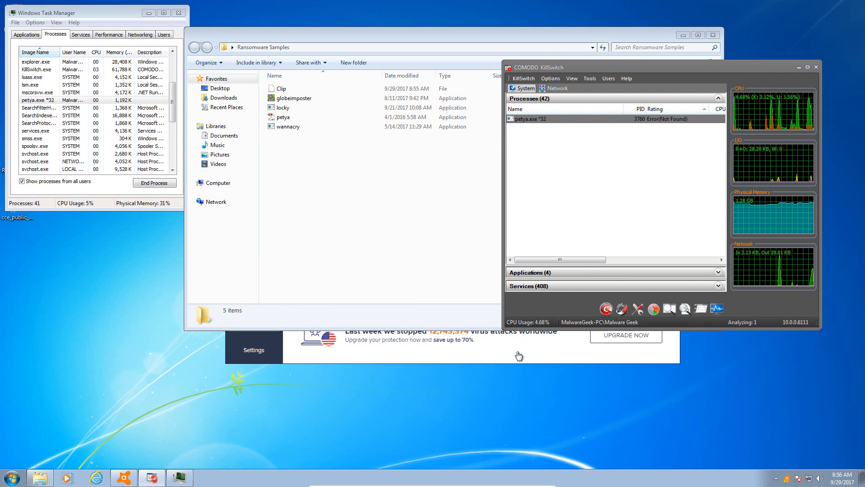
pyautogui.moveTo(374, 258)
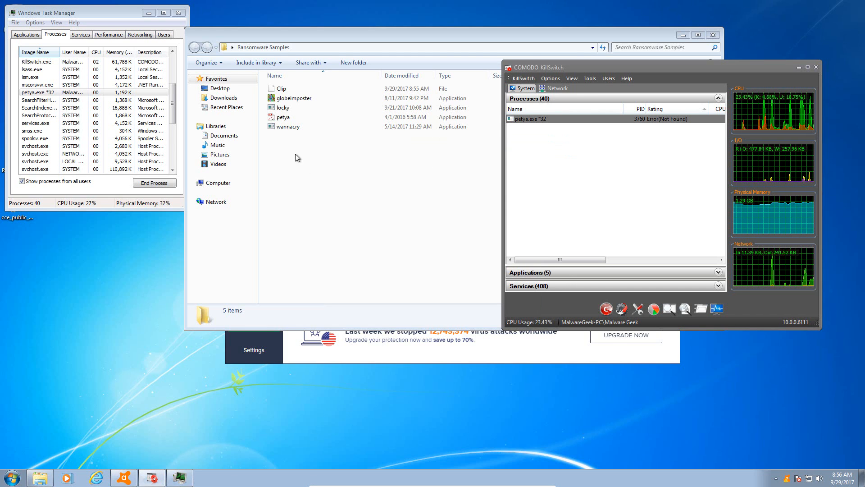
pyautogui.click(287, 126)
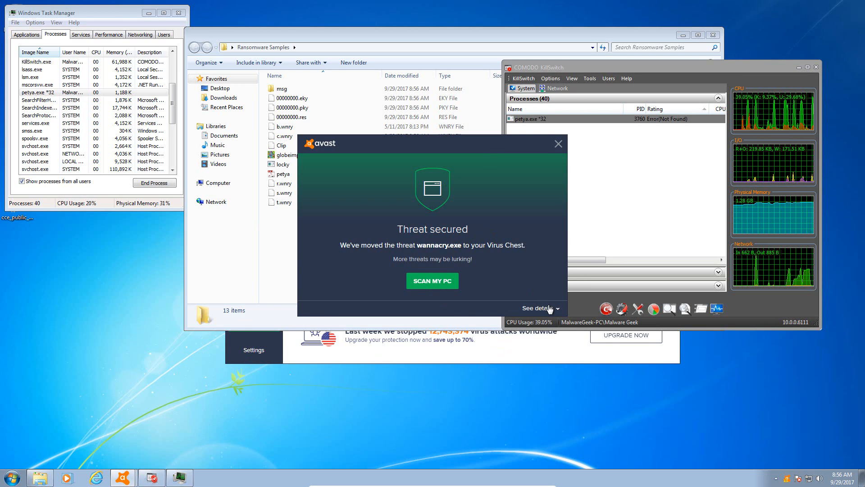
pyautogui.click(538, 308)
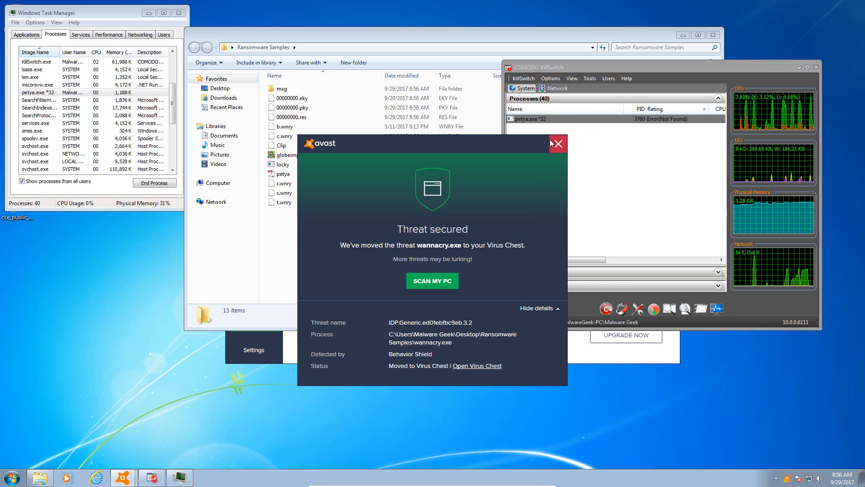
pyautogui.click(556, 143)
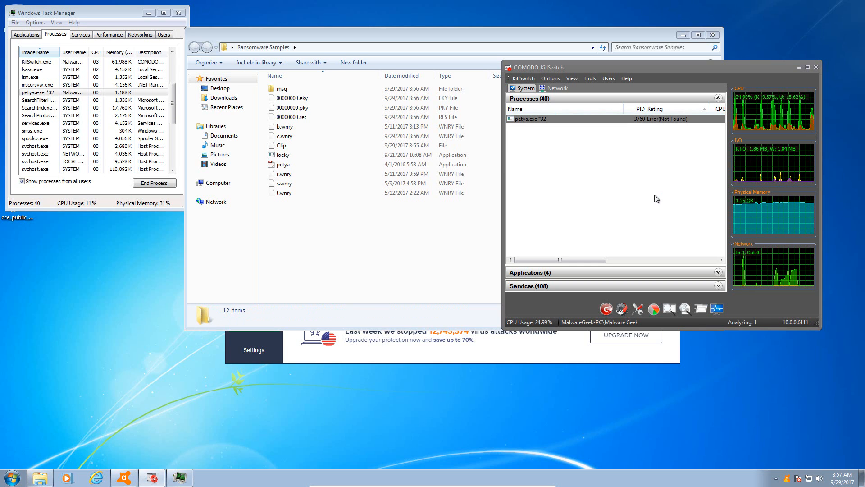
# Close the Ransomware Samples folder and bring Task Manager to the front.
pyautogui.click(282, 155)
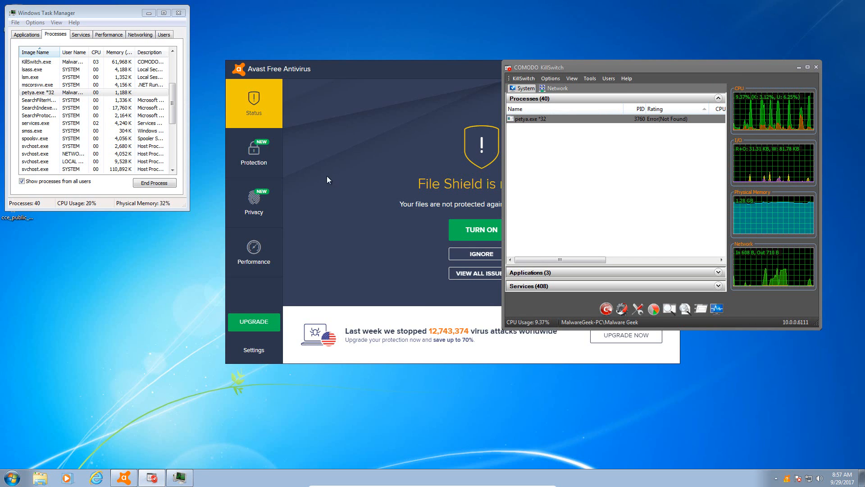
pyautogui.click(61, 92)
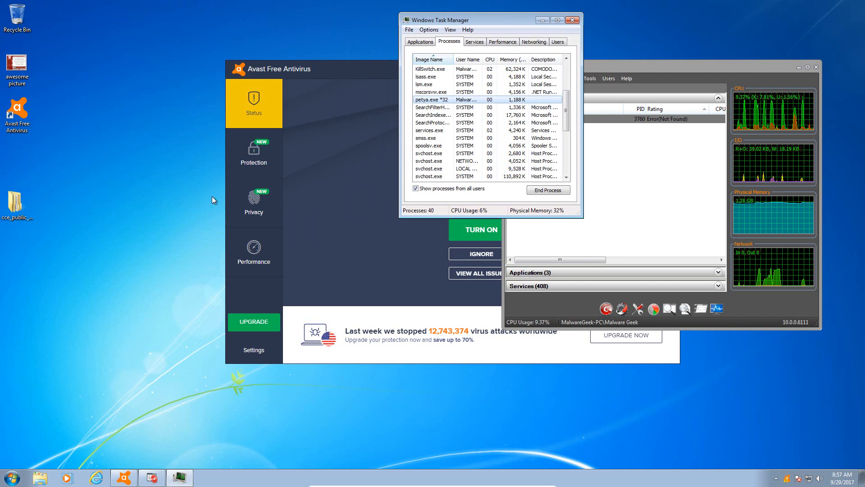
pyautogui.moveTo(459, 342)
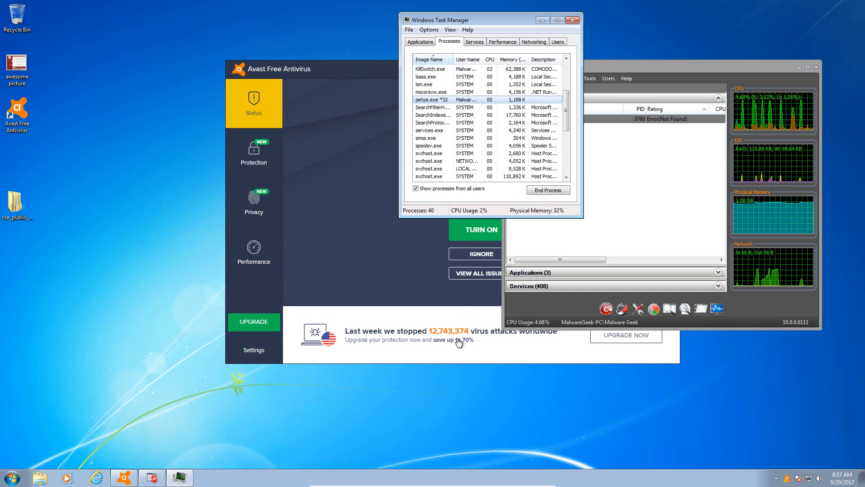
pyautogui.moveTo(439, 245)
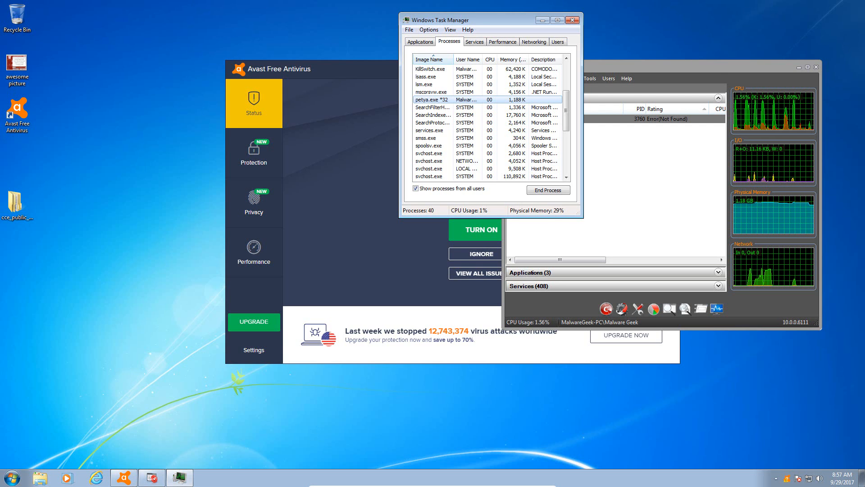
# Check Avast Components: File and Web Shield off, Behavior and Mail Shield on.
pyautogui.click(572, 19)
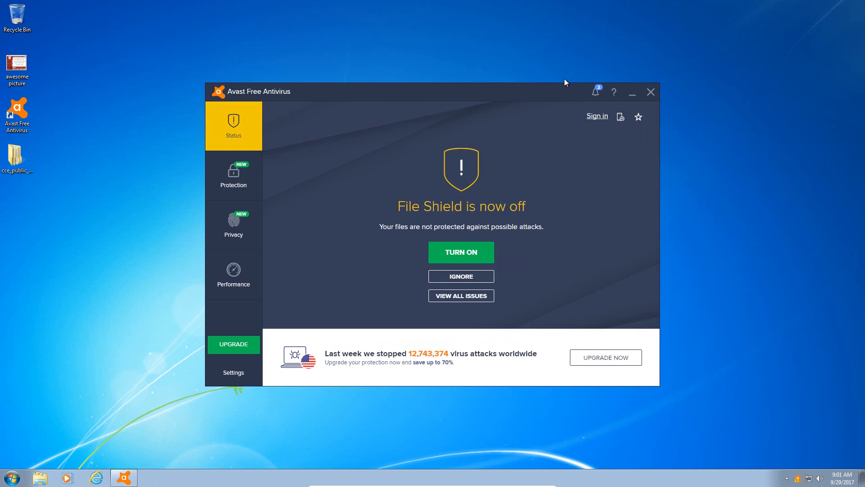
pyautogui.moveTo(269, 105)
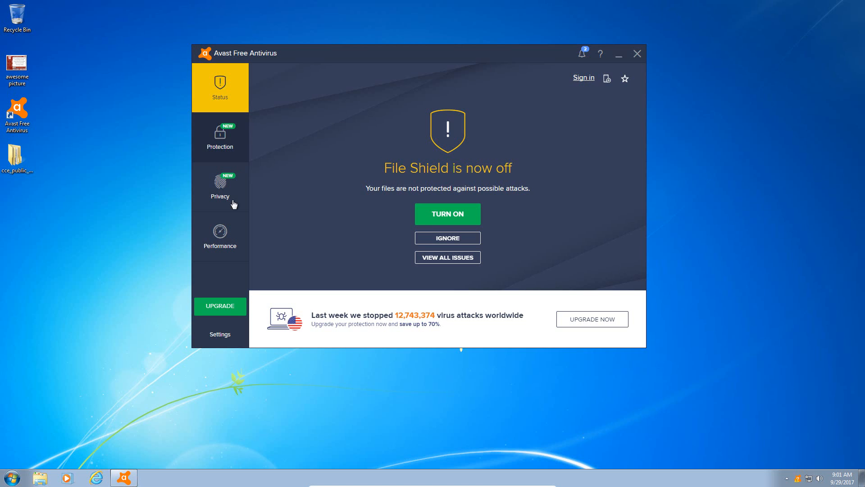
pyautogui.click(219, 334)
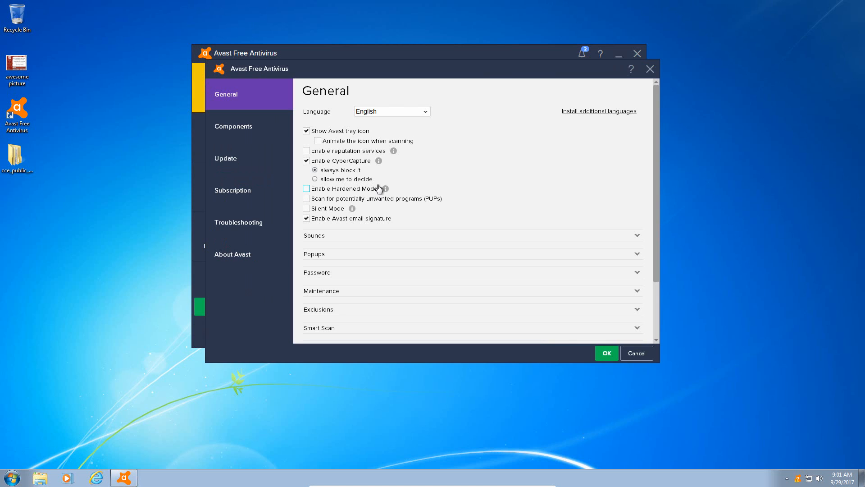
pyautogui.click(234, 126)
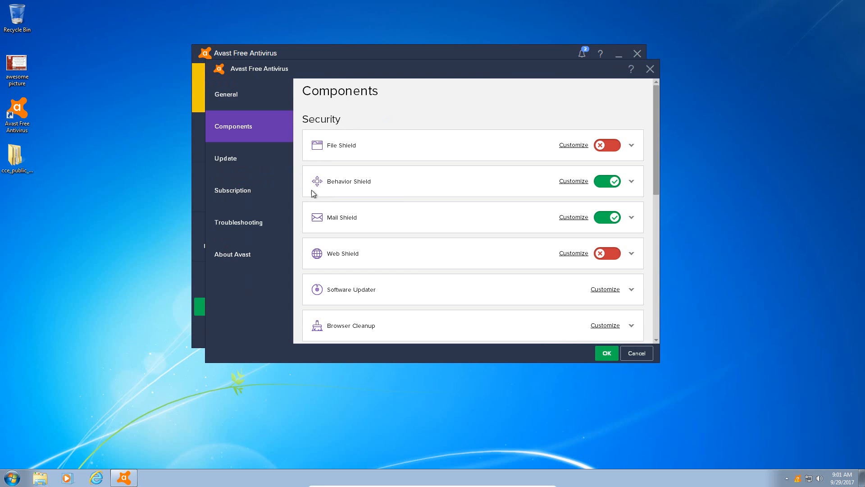
pyautogui.click(632, 181)
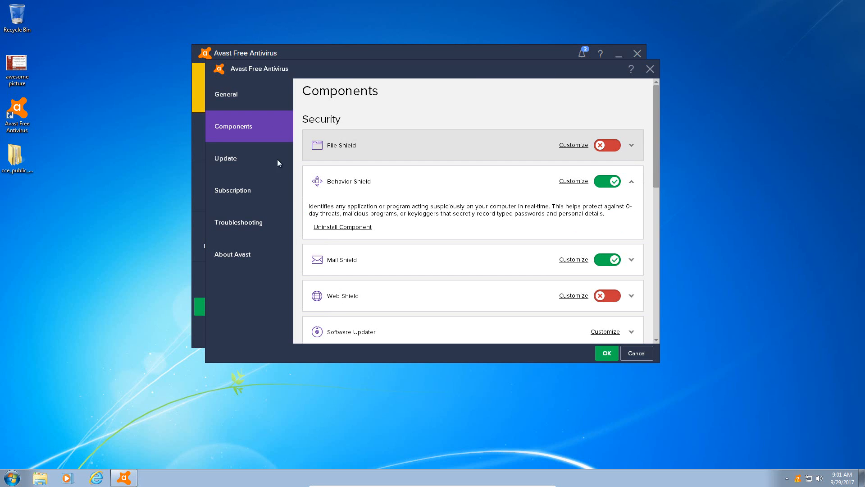
pyautogui.click(225, 93)
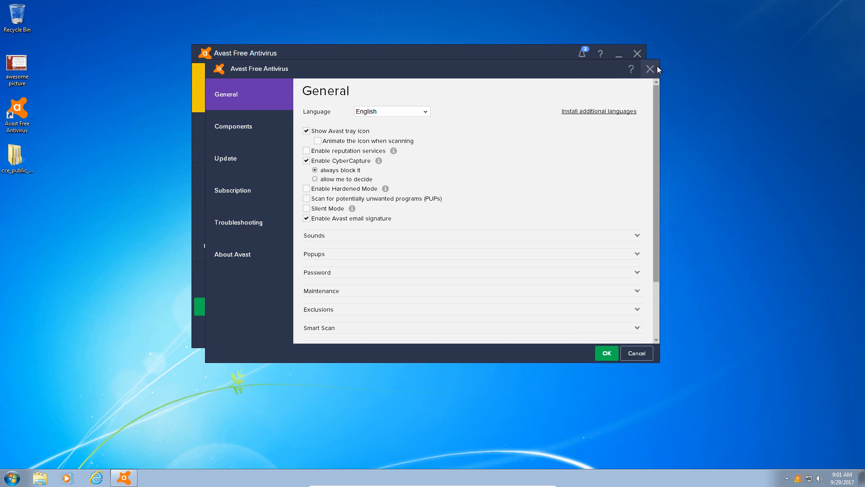
# Close Avast settings and browse the Pictures library to confirm files are intact.
pyautogui.click(649, 68)
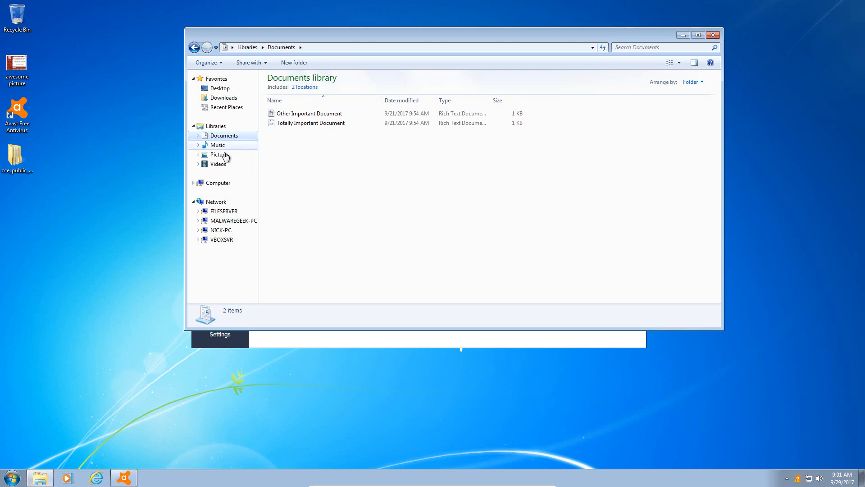
pyautogui.click(219, 154)
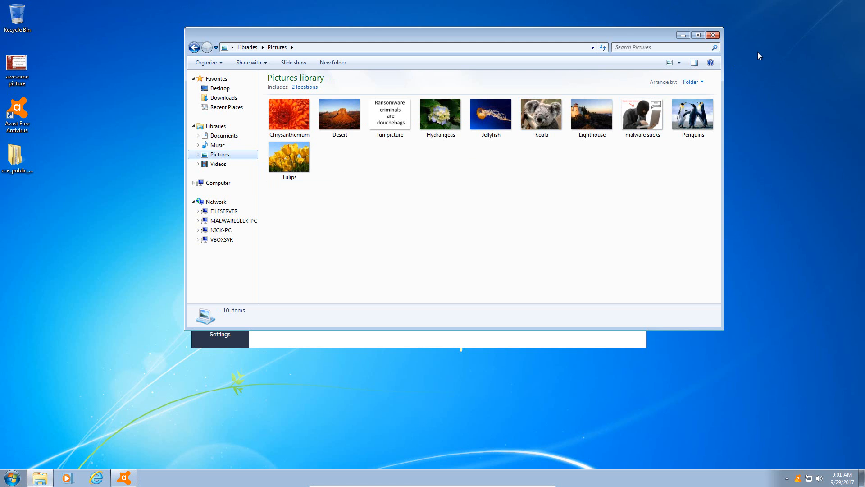
pyautogui.doubleClick(692, 114)
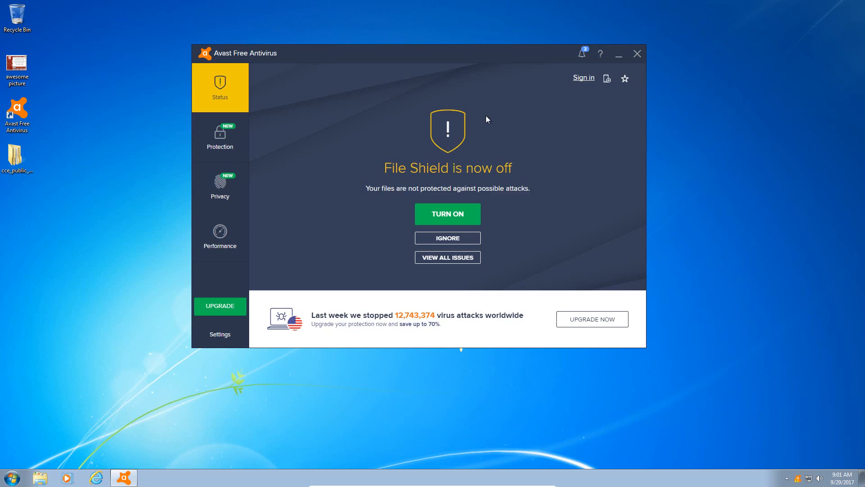
pyautogui.moveTo(441, 205)
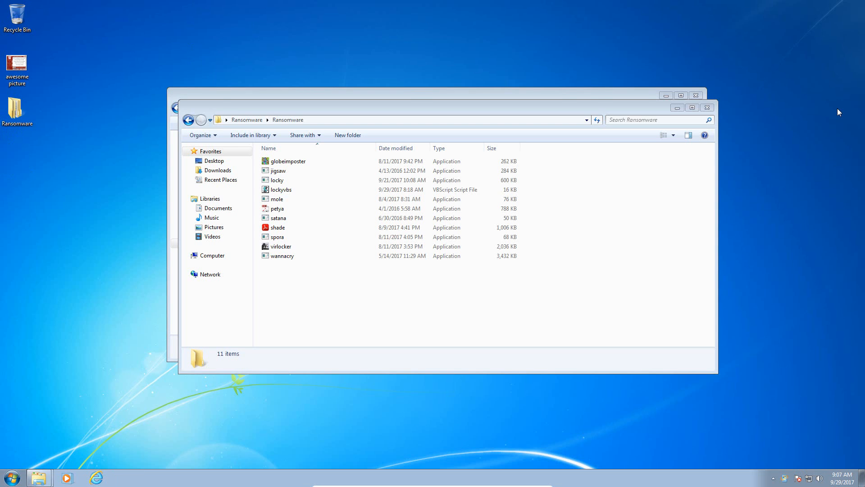
# Open the Ransomware folder and select the petya sample.
pyautogui.click(277, 227)
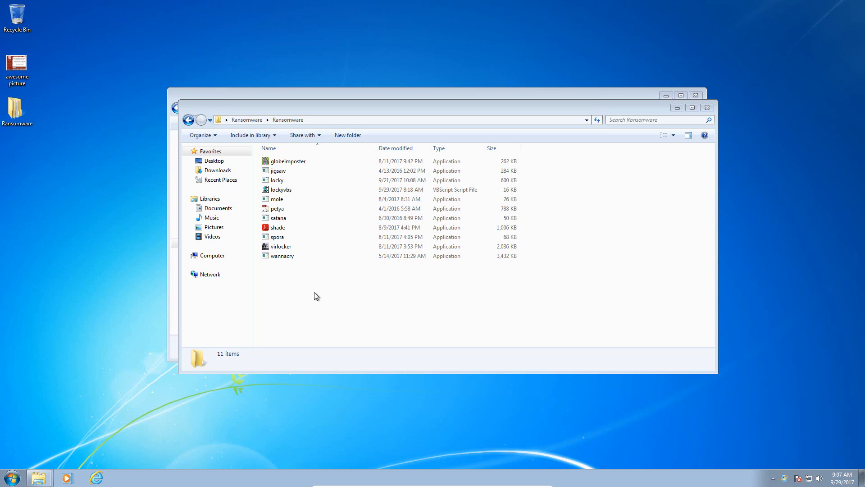
pyautogui.moveTo(248, 329)
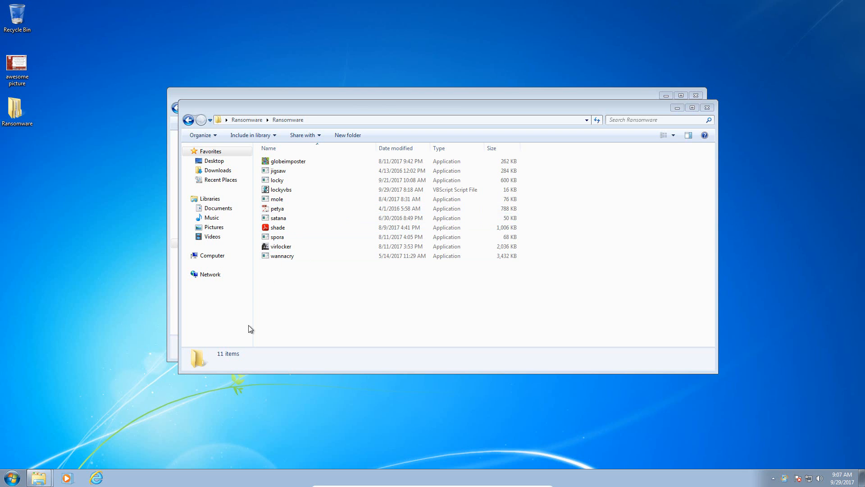
pyautogui.moveTo(189, 412)
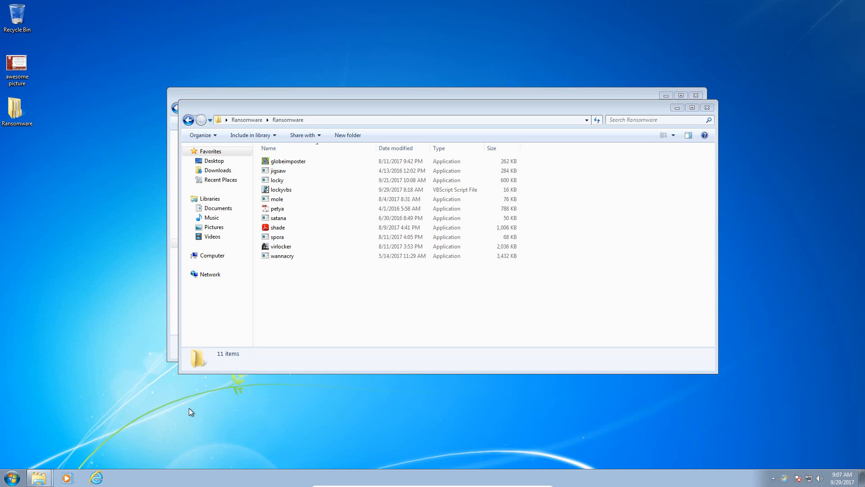
pyautogui.moveTo(190, 477)
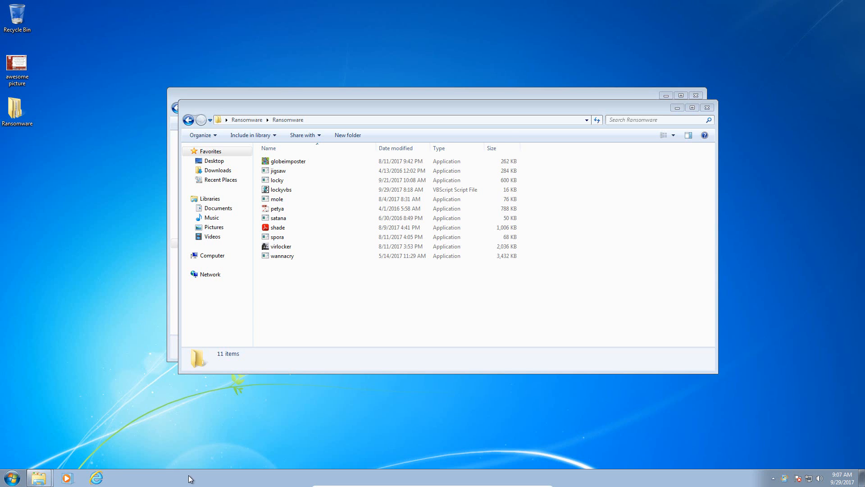
pyautogui.moveTo(249, 422)
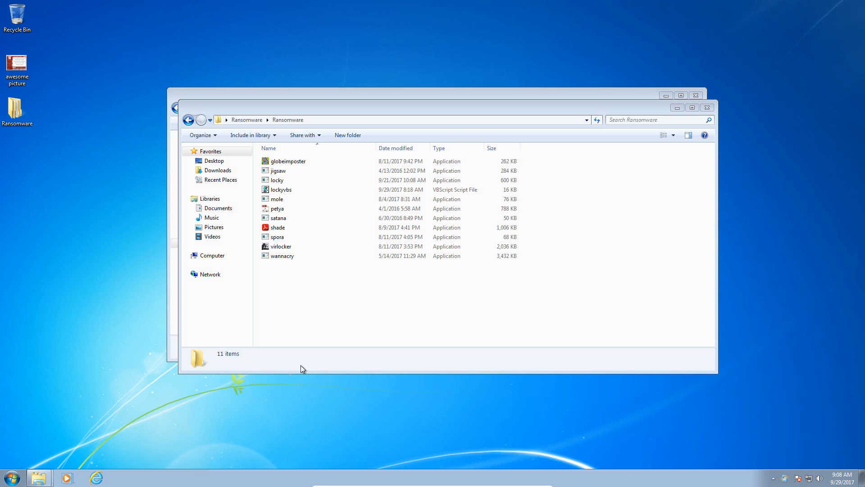
pyautogui.click(277, 208)
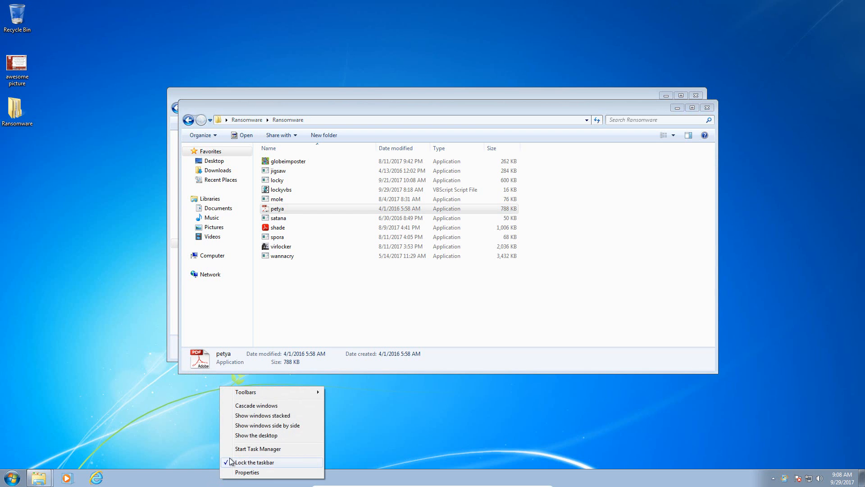
# Start Task Manager on the Processes tab and run petya to watch petya.exe.
pyautogui.click(257, 448)
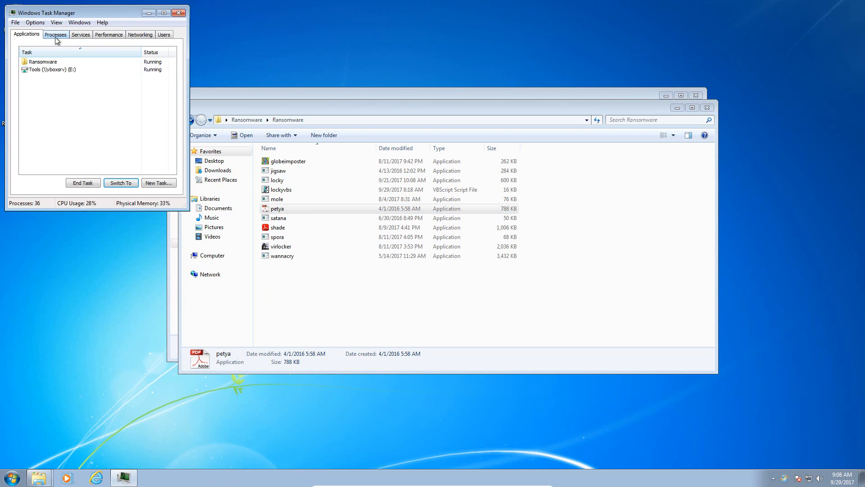
pyautogui.click(55, 34)
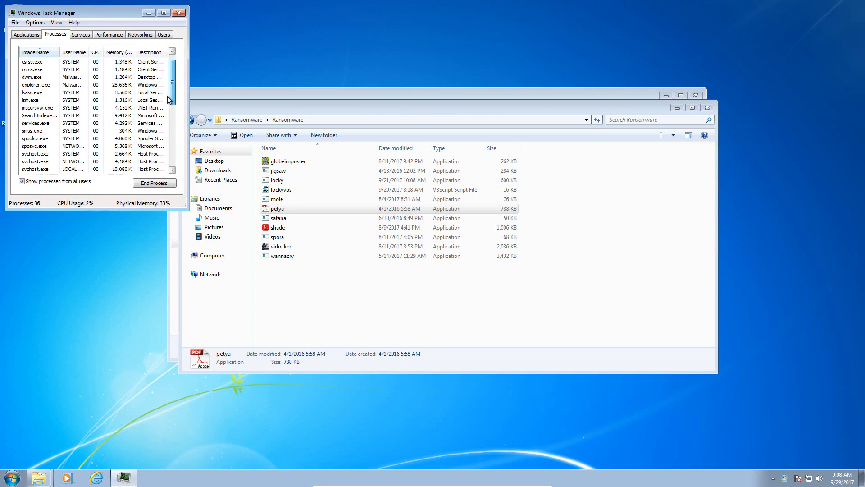
pyautogui.click(276, 208)
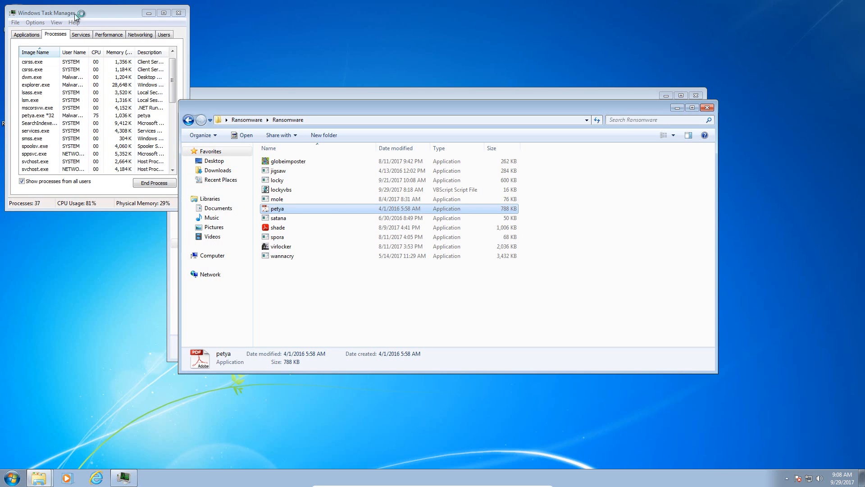
pyautogui.moveTo(44, 13); pyautogui.dragTo(146, 17)
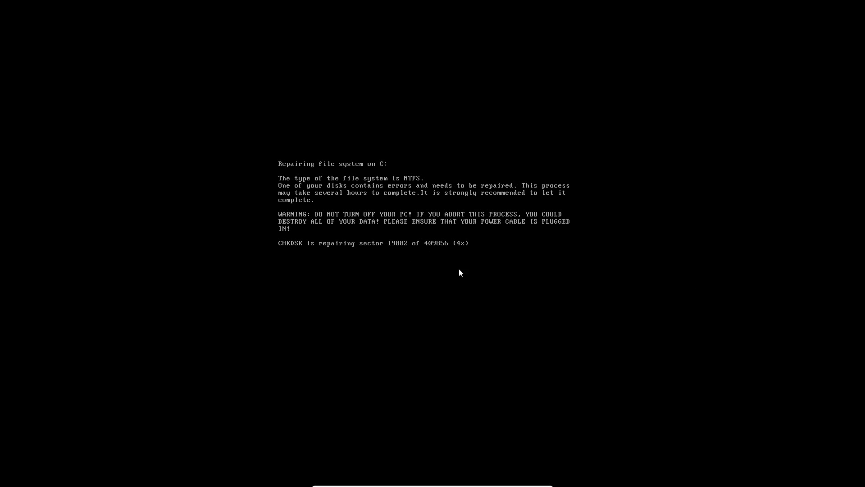
pyautogui.moveTo(602, 285)
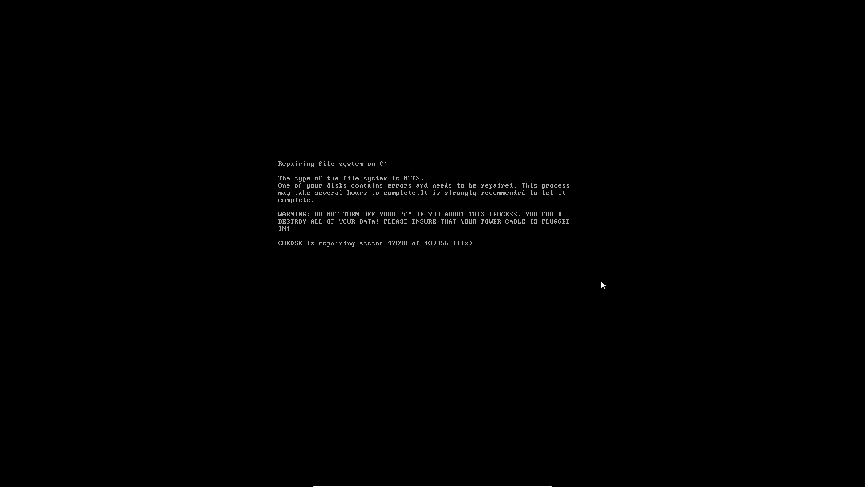
pyautogui.moveTo(559, 277)
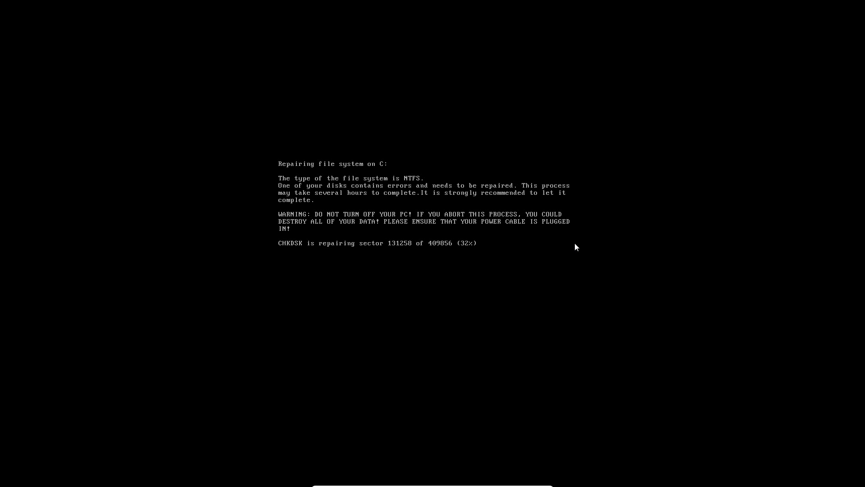
pyautogui.moveTo(543, 252)
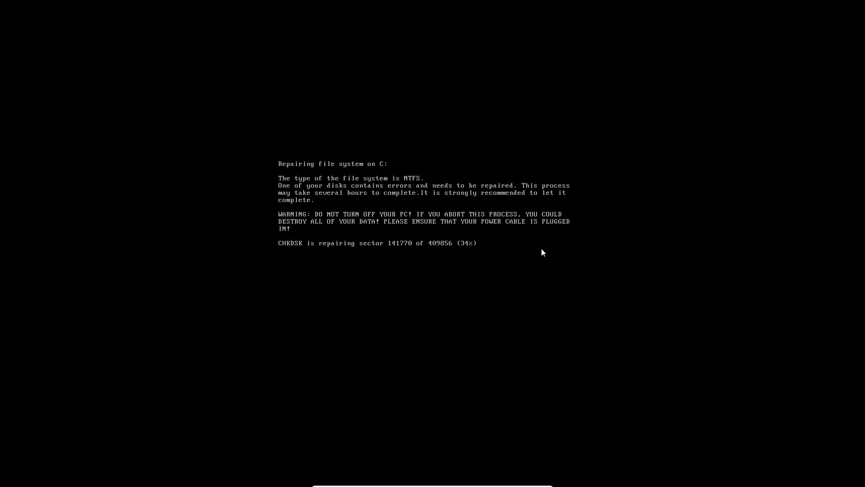